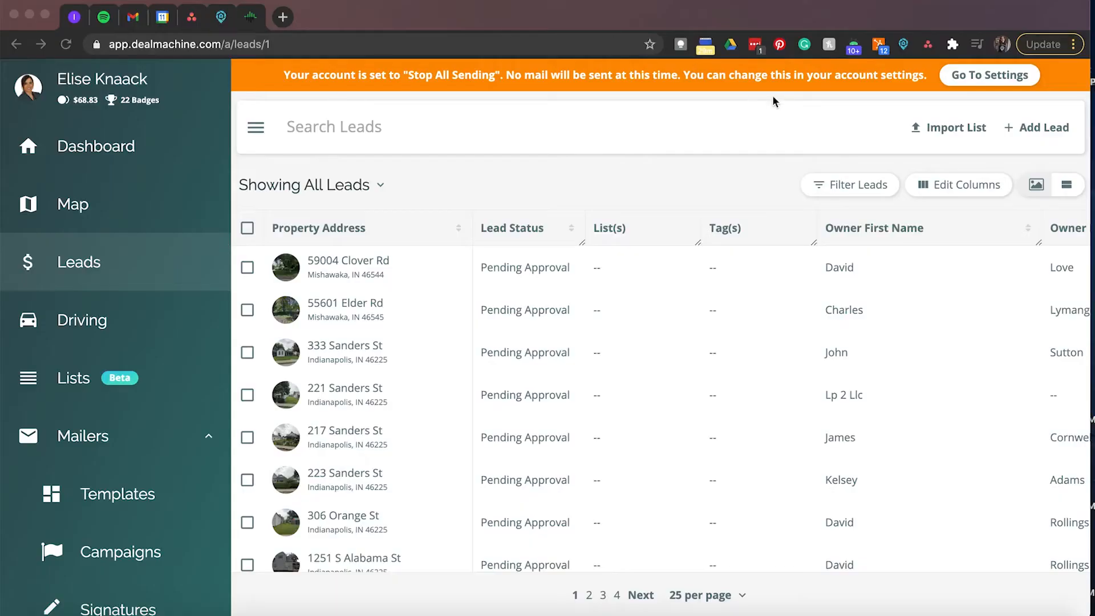
mouse_move(929, 128)
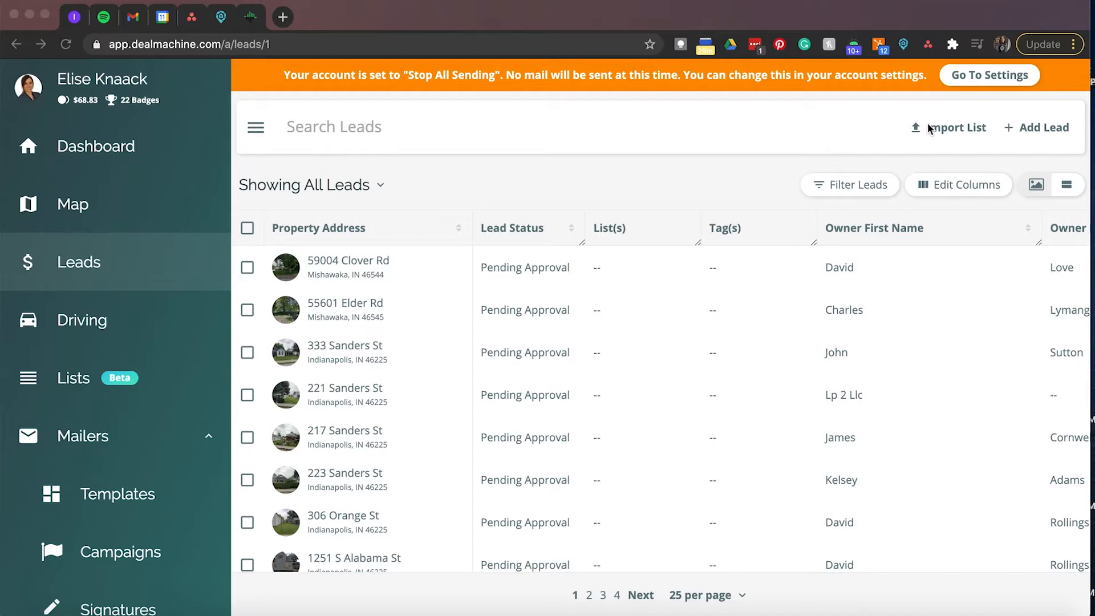
mouse_move(318, 138)
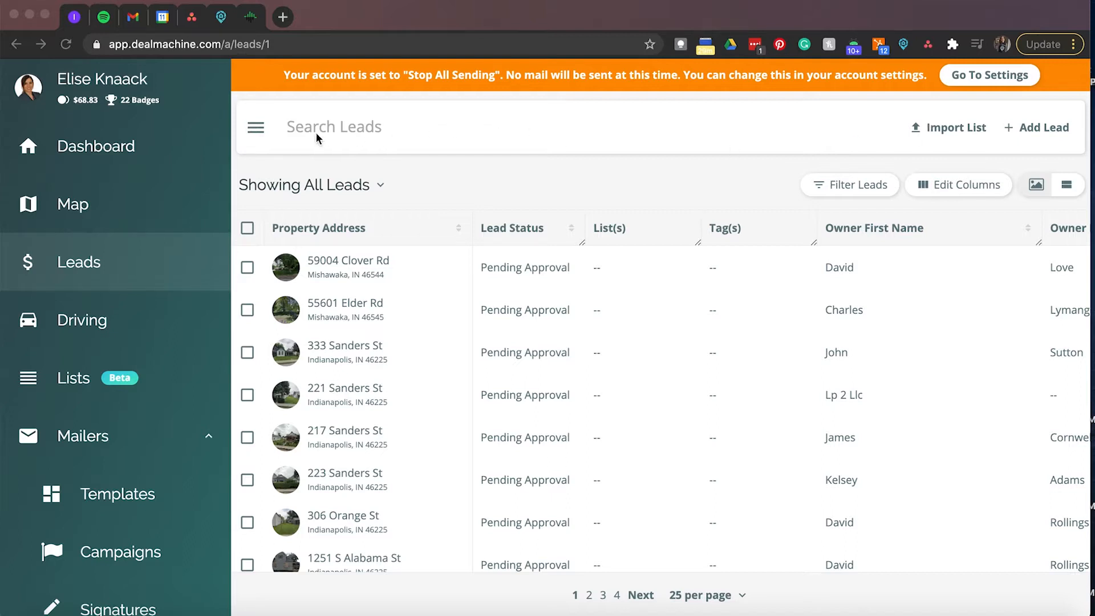
Search the leads for '1045' and then 'we', clearing each search.
left_click(333, 127)
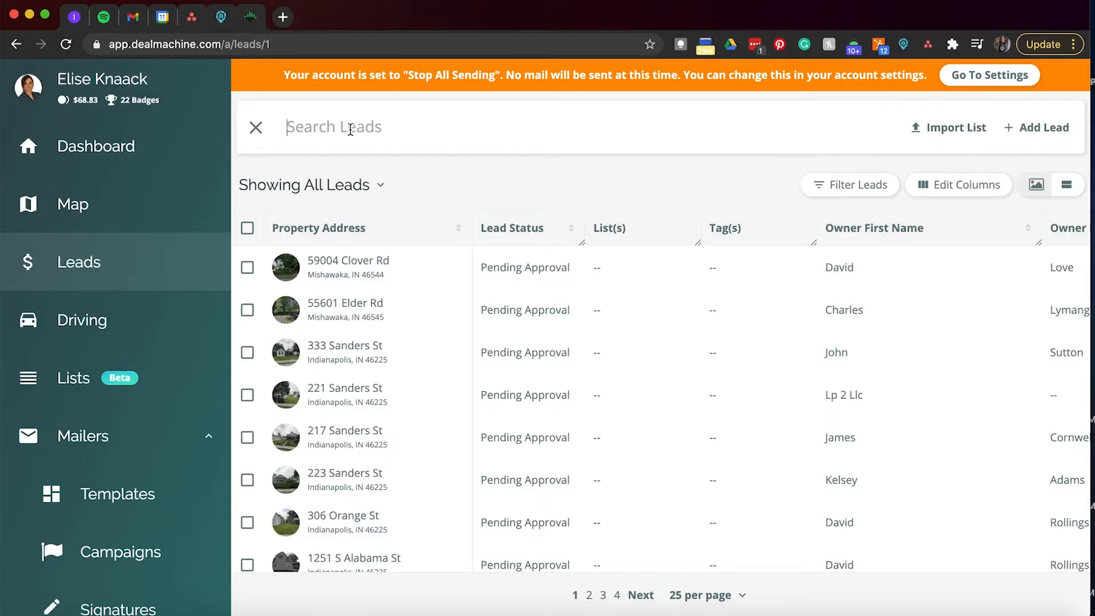
type("1045")
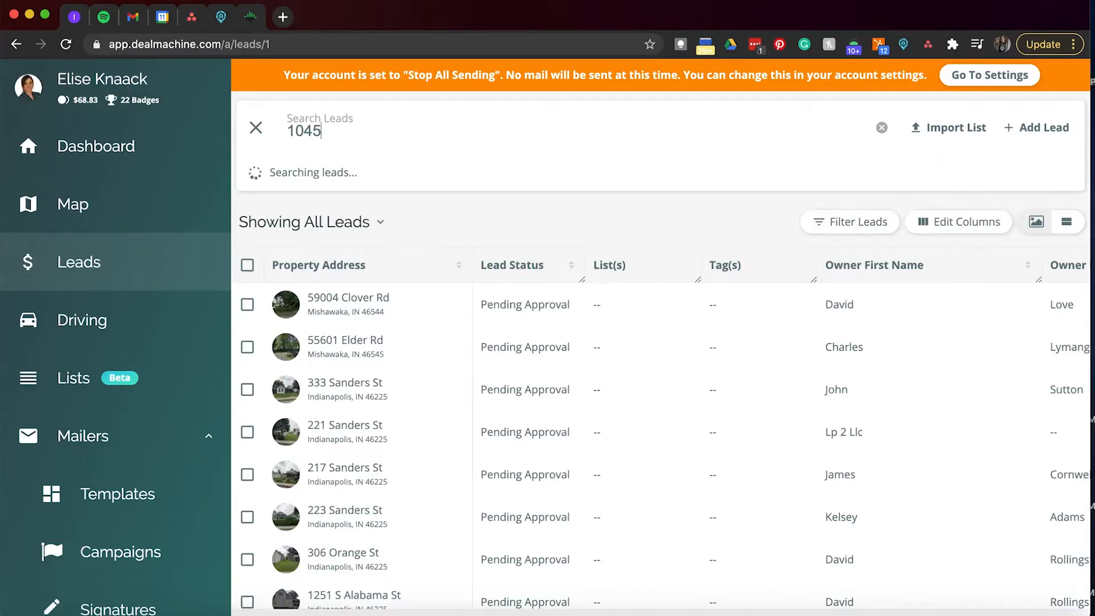
left_click(881, 127)
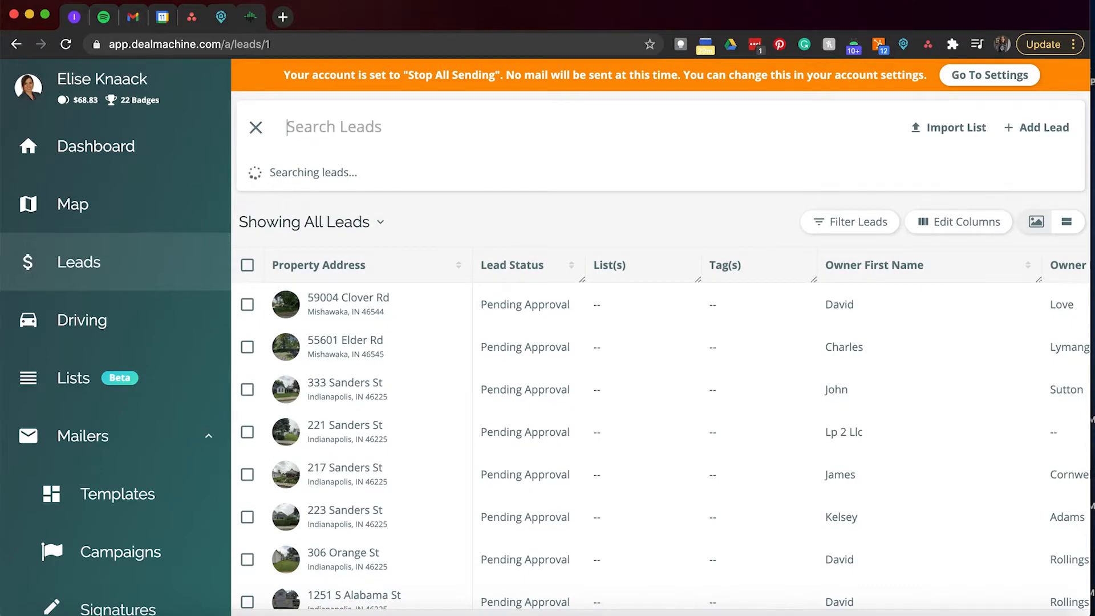
type("we")
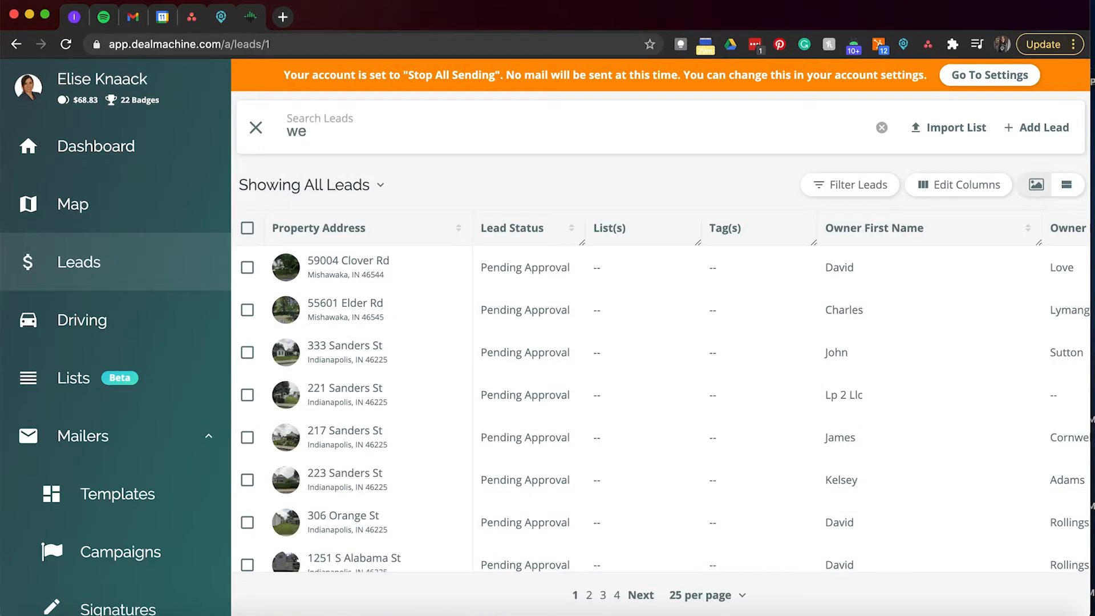
left_click(881, 127)
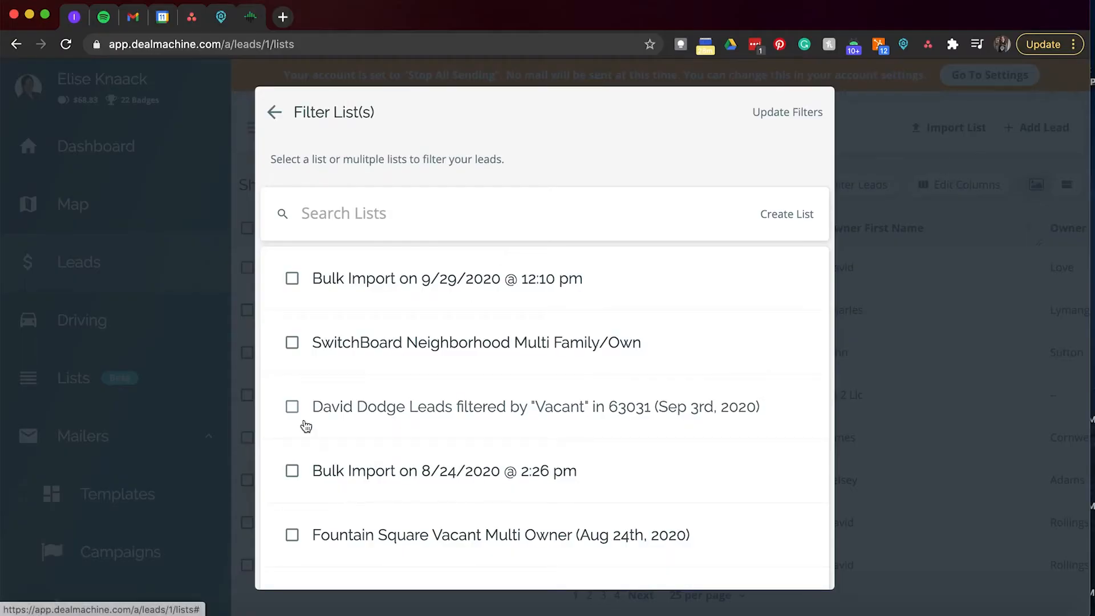
Filter leads to the SwitchBoard Neighborhood Multi Family/Own list, then reopen and reapply the list filter.
left_click(291, 342)
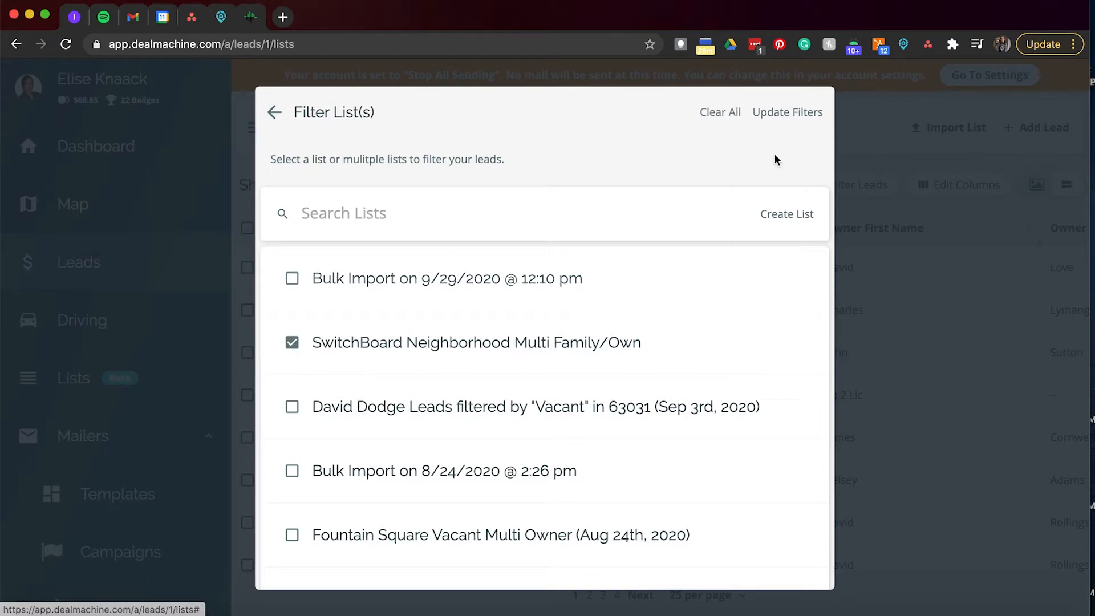
left_click(787, 111)
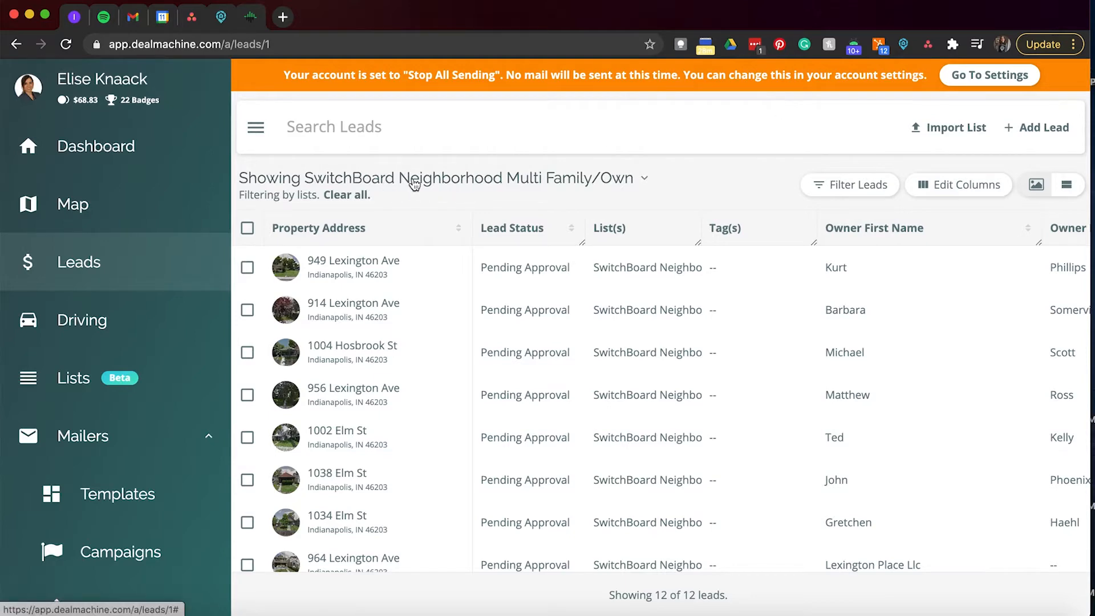
left_click(432, 178)
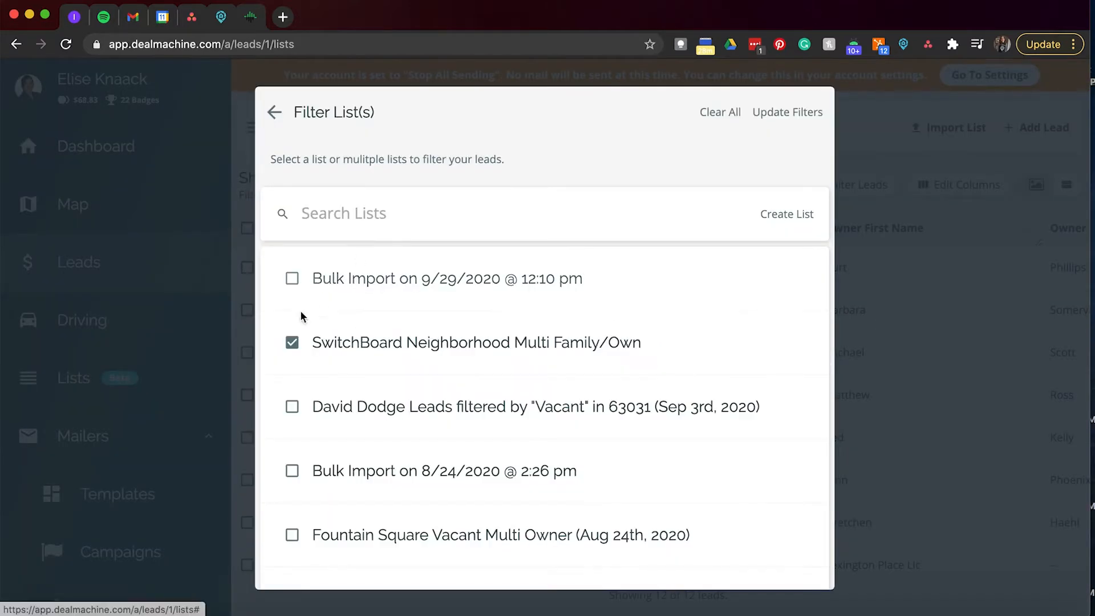
left_click(786, 112)
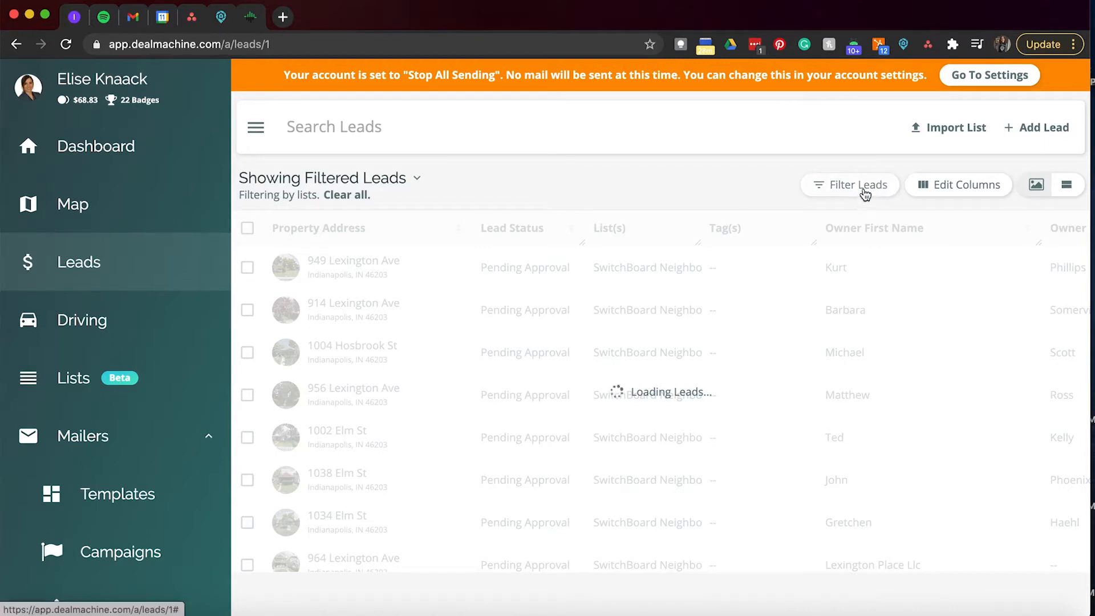
Apply the saved Absentee Indy PA preset from the Filter Leads presets.
left_click(849, 185)
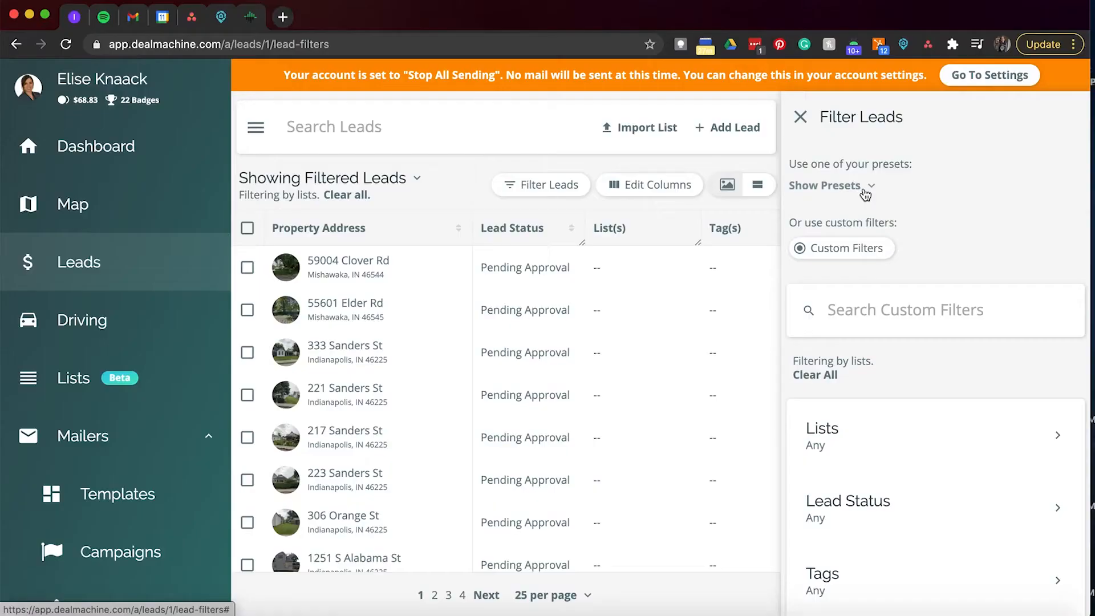
left_click(826, 184)
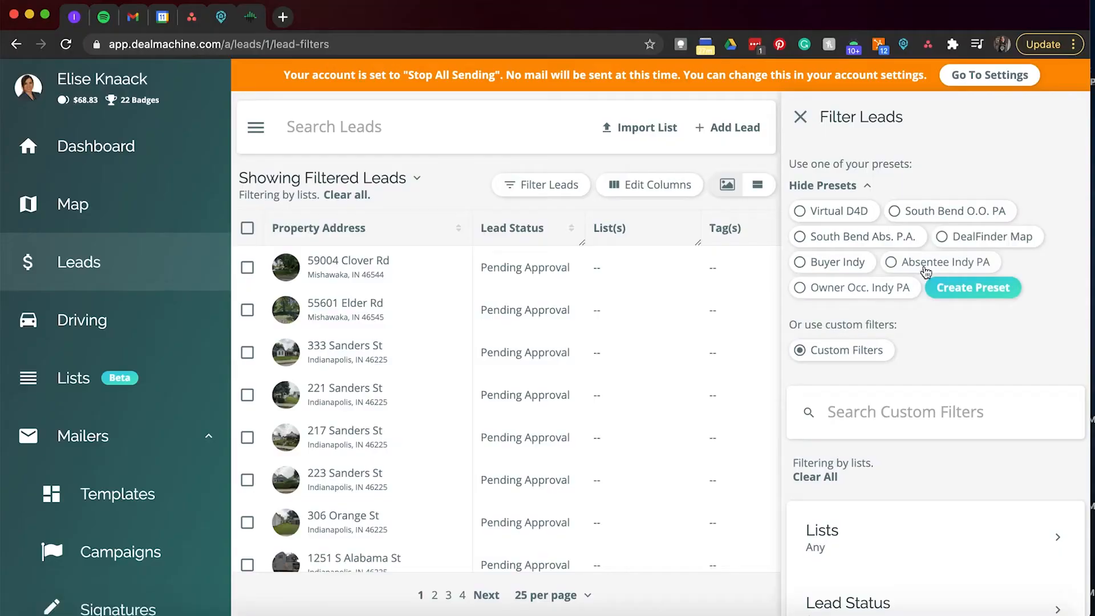
left_click(908, 261)
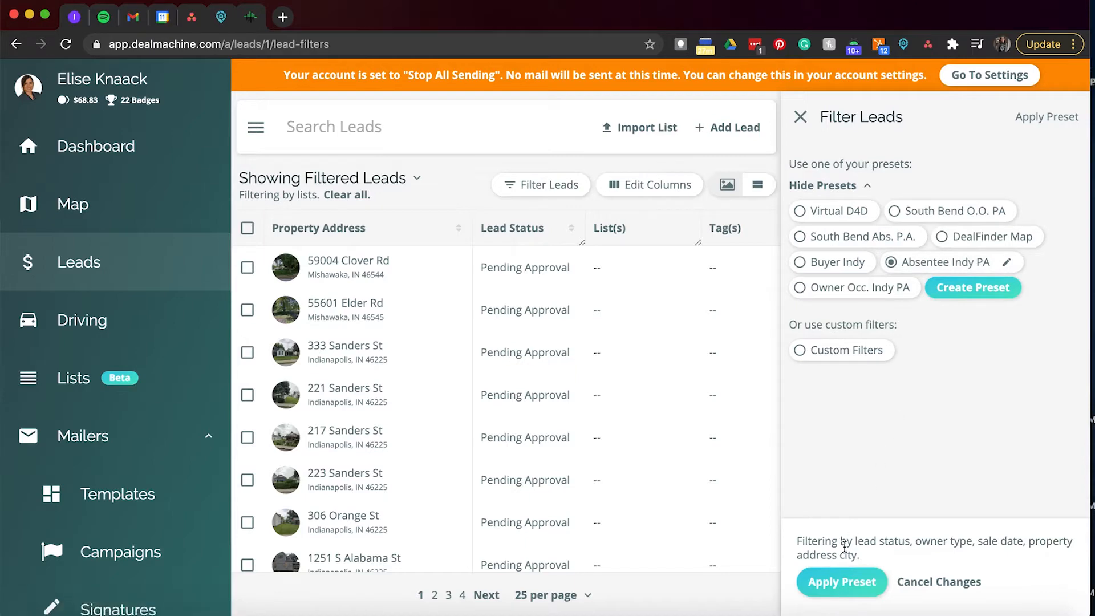
left_click(840, 582)
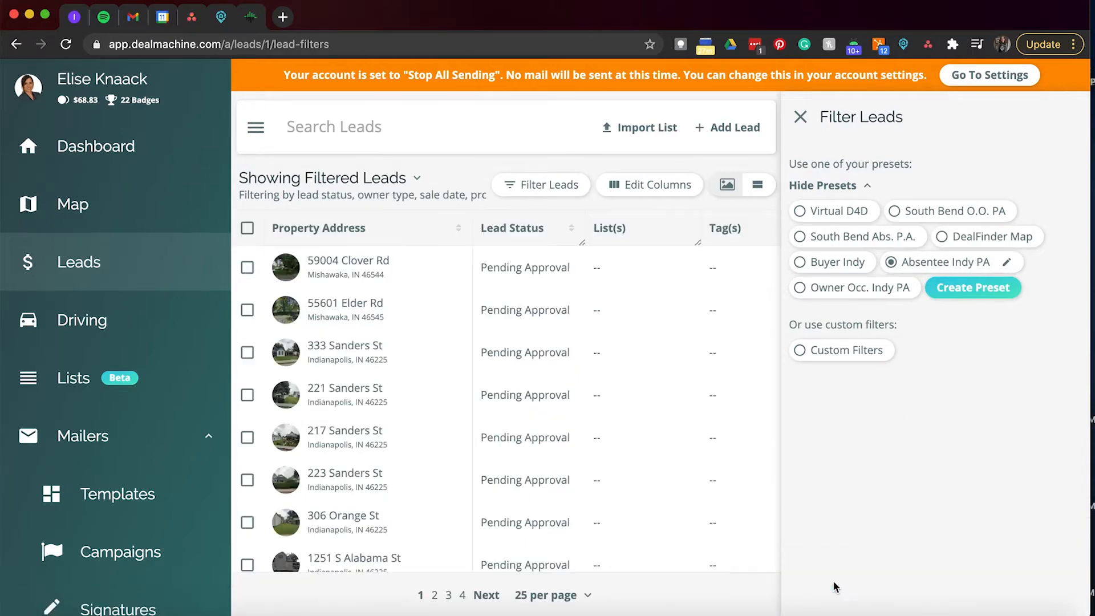
Review the Absentee Indy PA preset's criteria: Pending Approval, Absentee Owner, sold over 10 years, Indianapolis.
left_click(1018, 261)
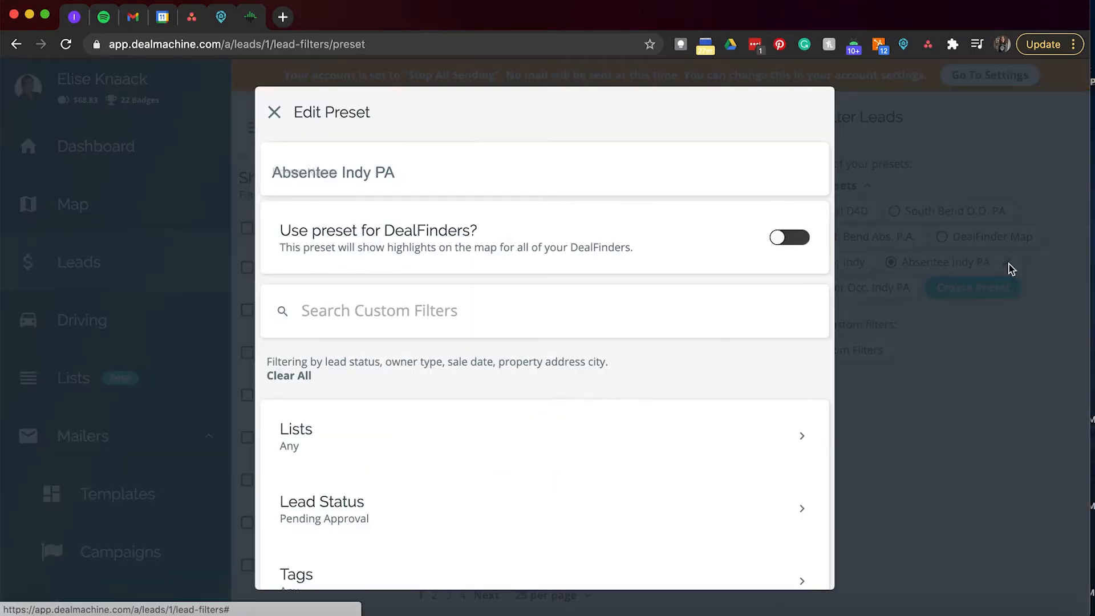
scroll("down", 3)
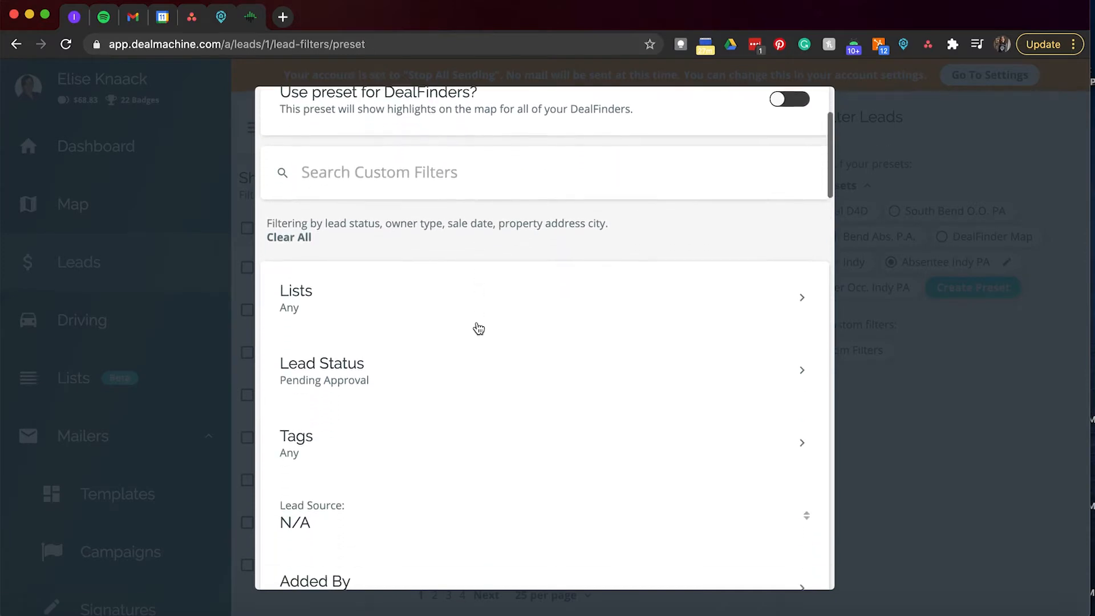
scroll("down", 3)
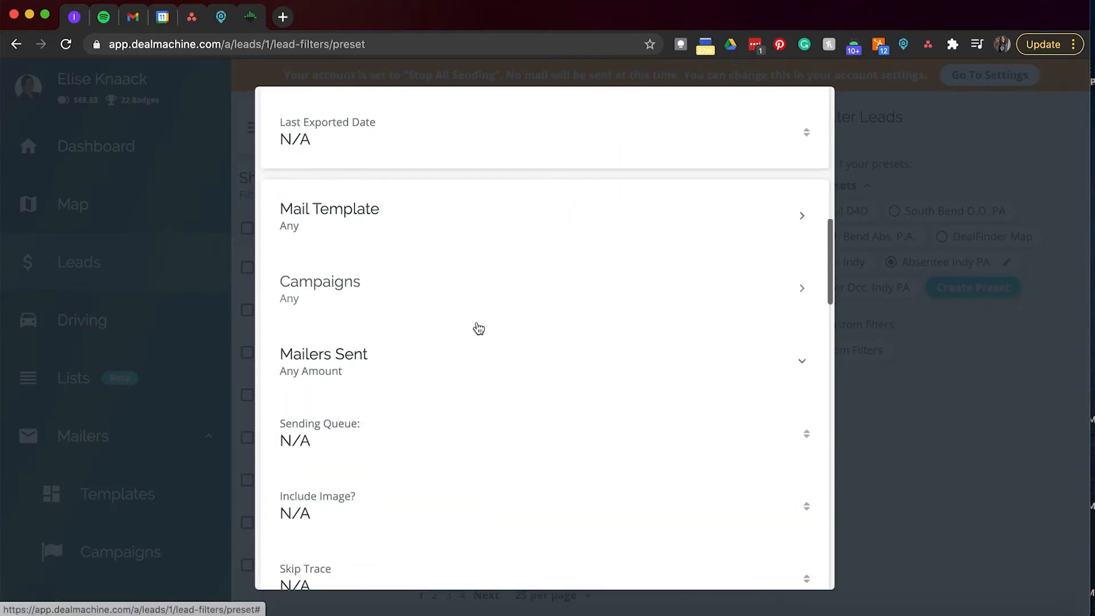
scroll("down", 3)
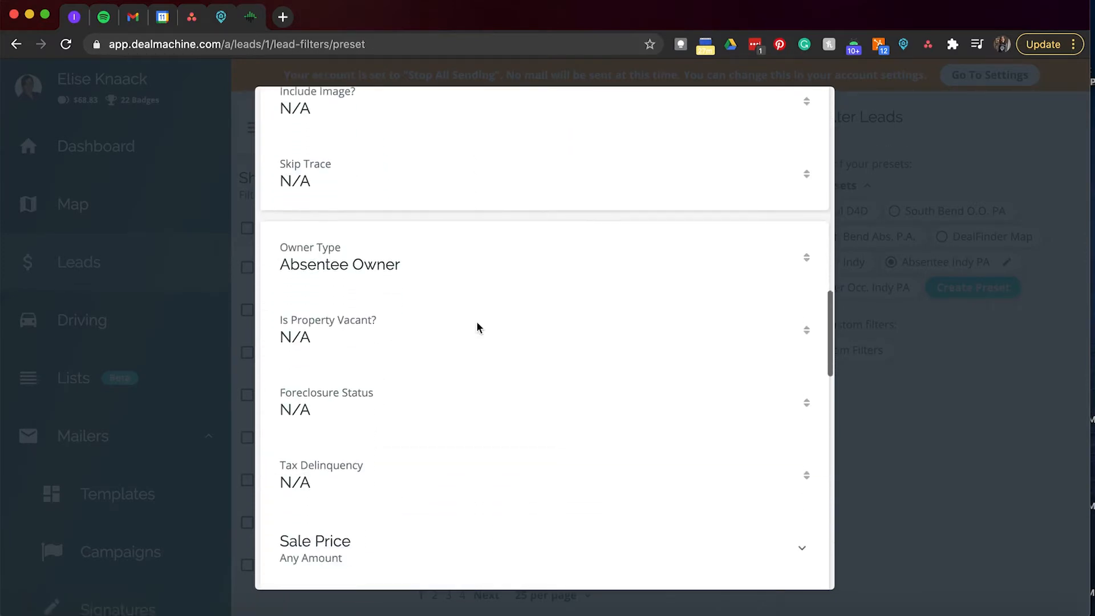
scroll("down", 3)
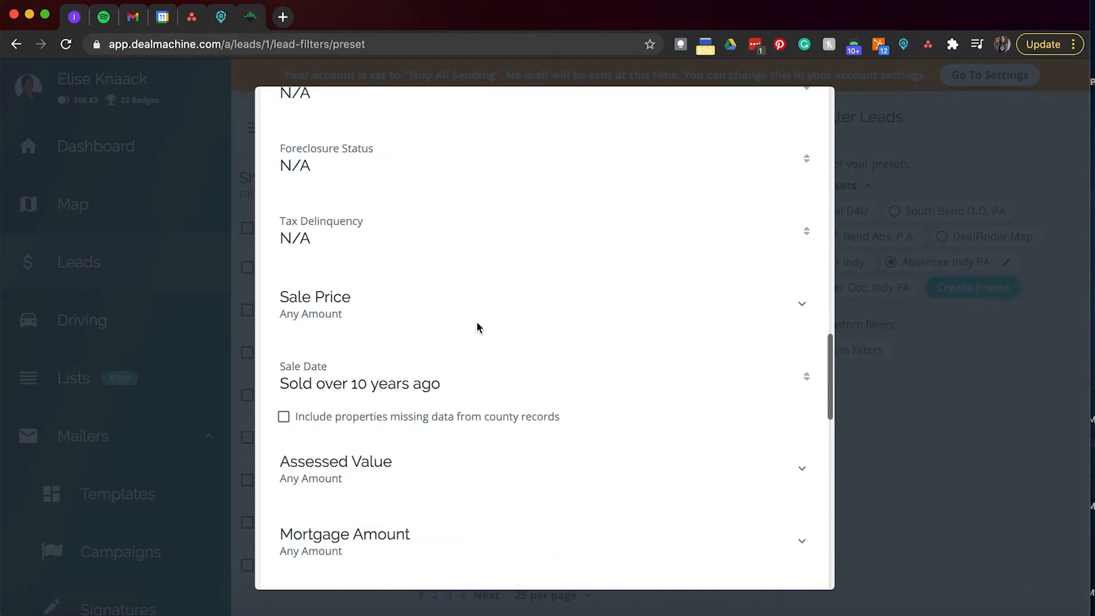
scroll("down", 3)
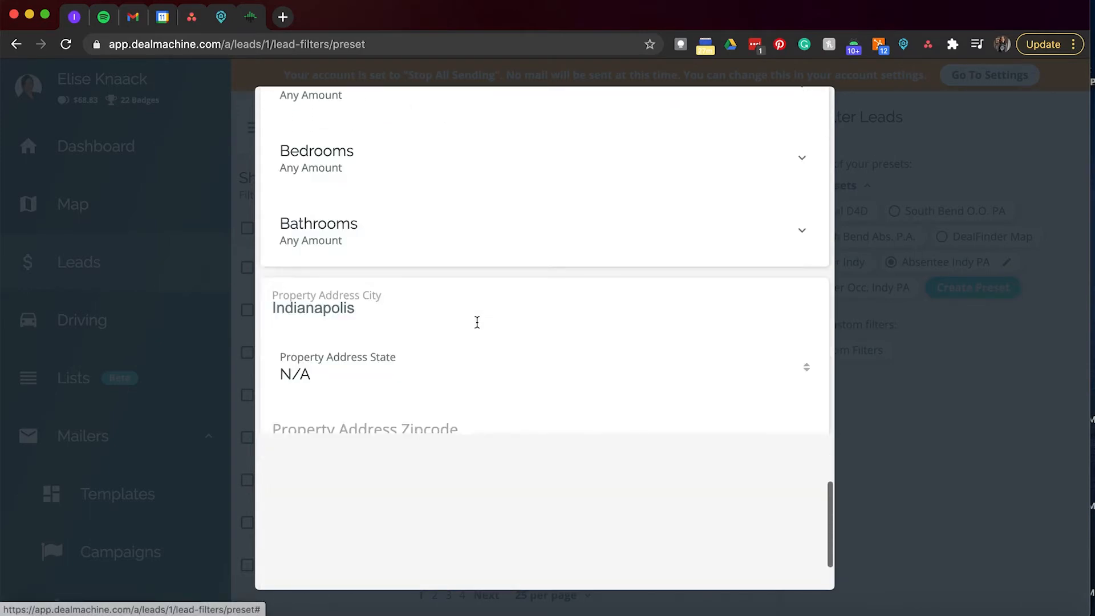
scroll("down", 3)
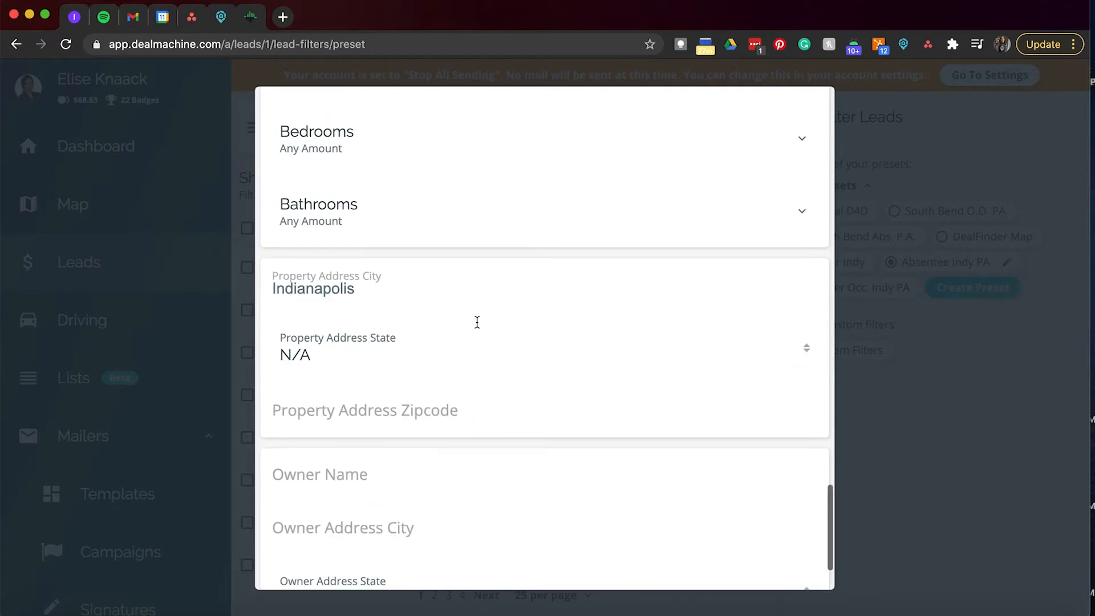
scroll("down", 3)
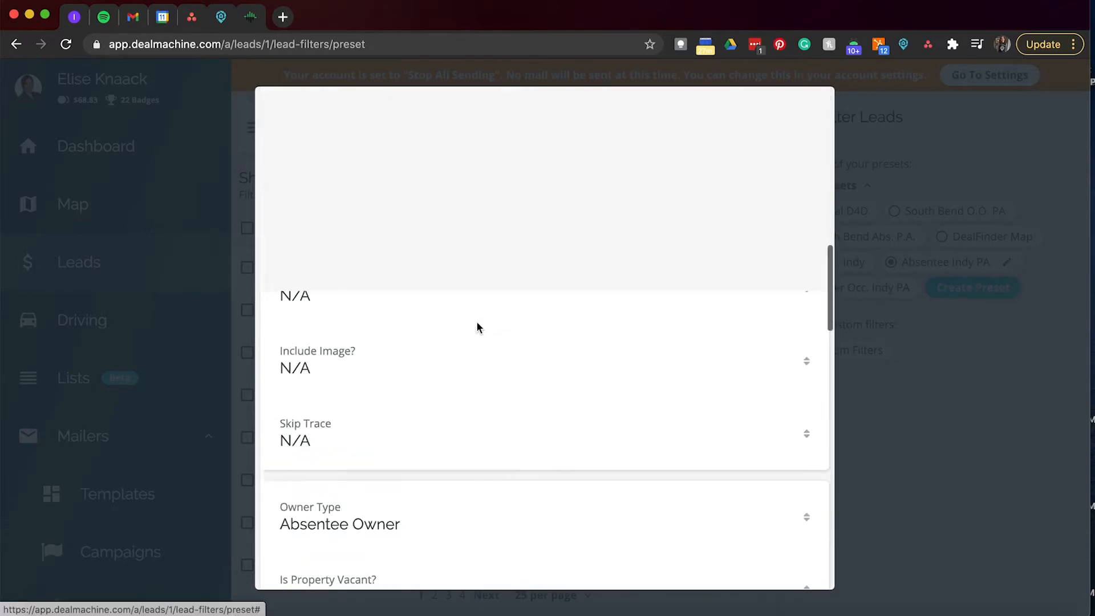
scroll("up", 3)
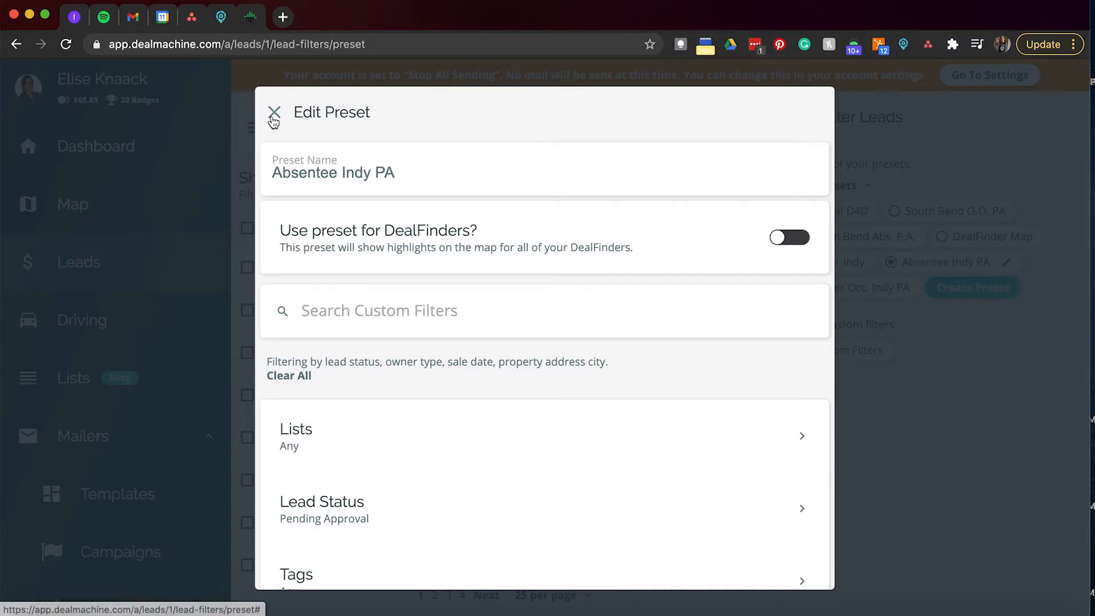
Close the preset editor and tick the header checkbox to select all 25 leads.
left_click(274, 112)
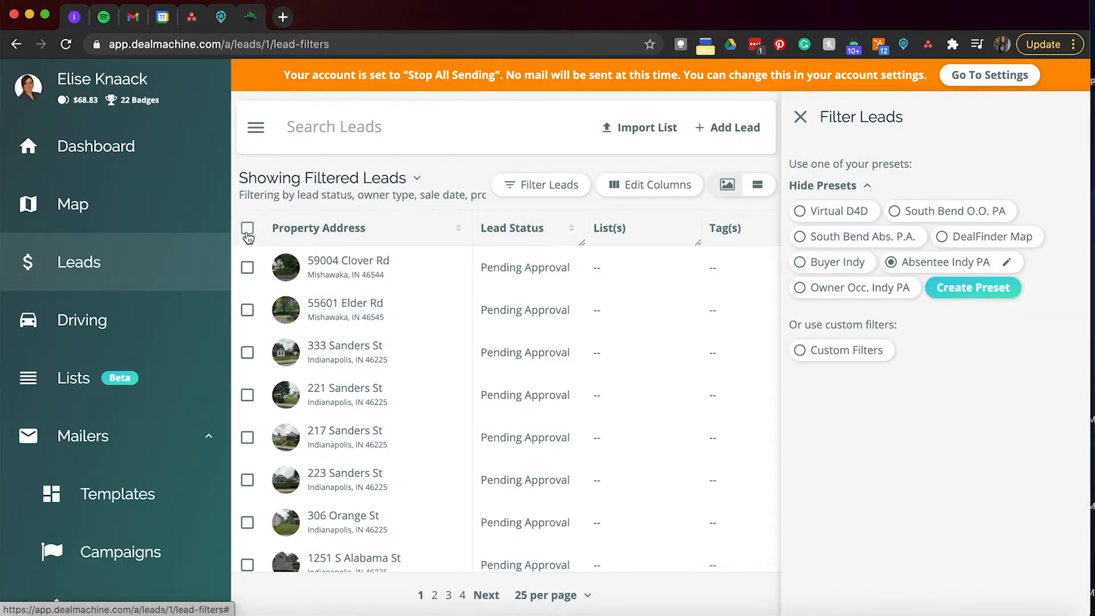
mouse_move(349, 351)
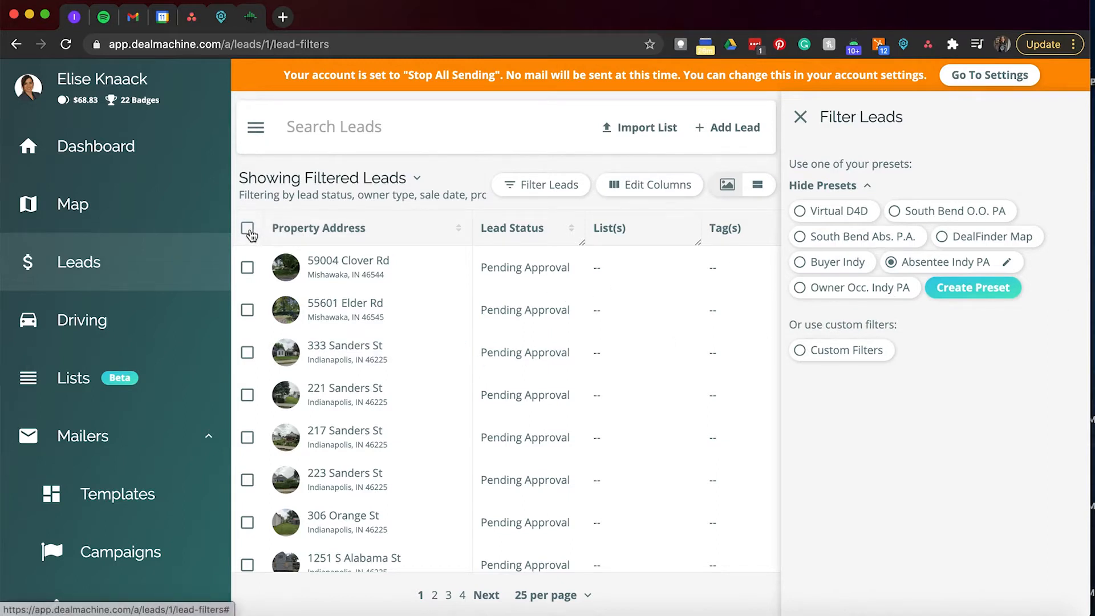
left_click(247, 227)
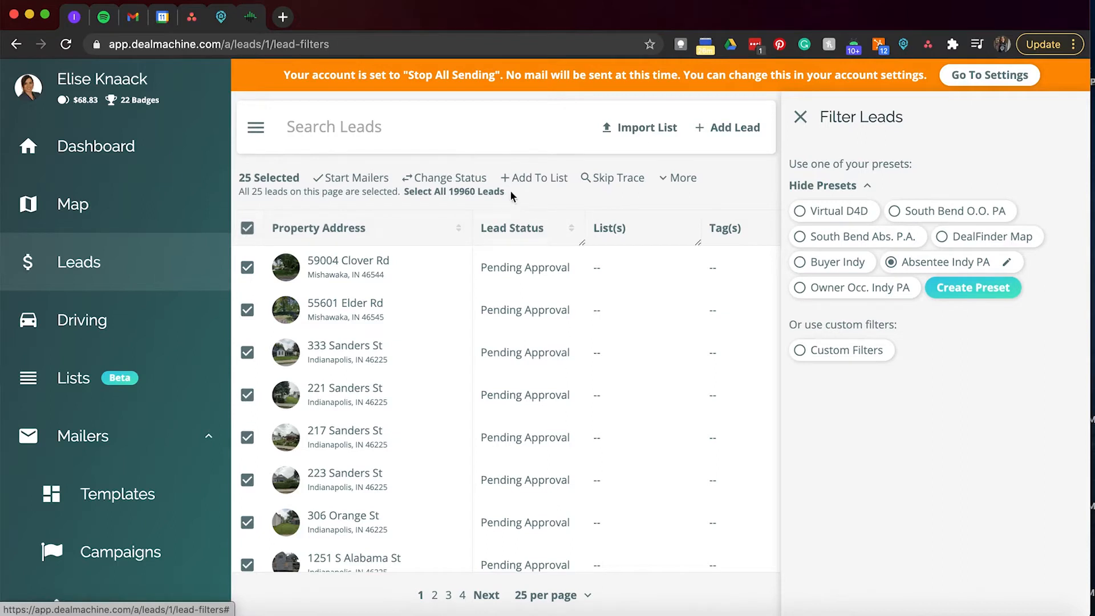
mouse_move(489, 199)
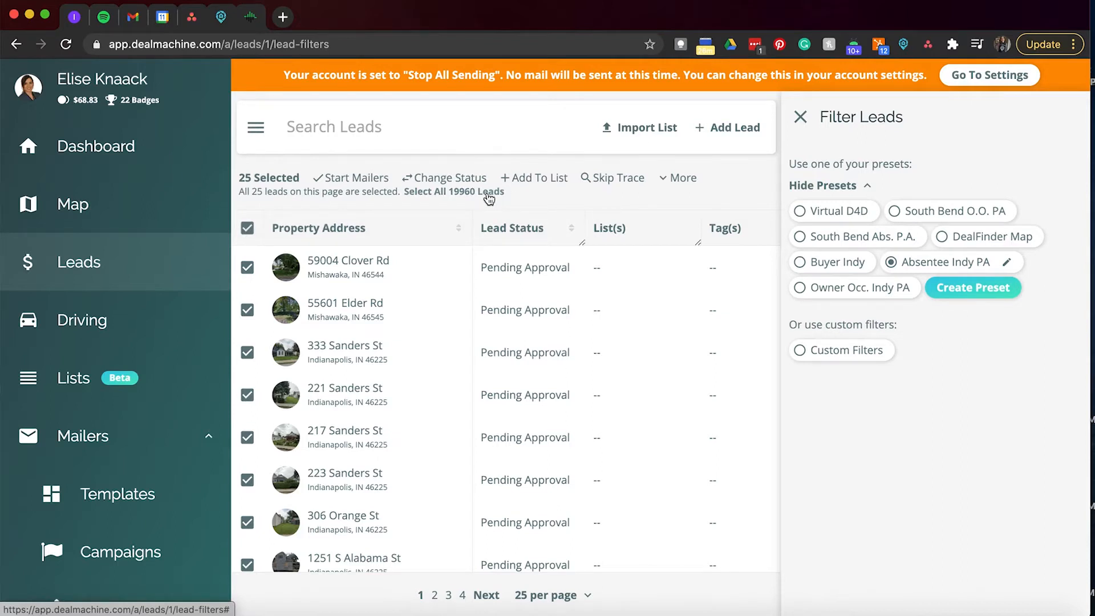
mouse_move(620, 209)
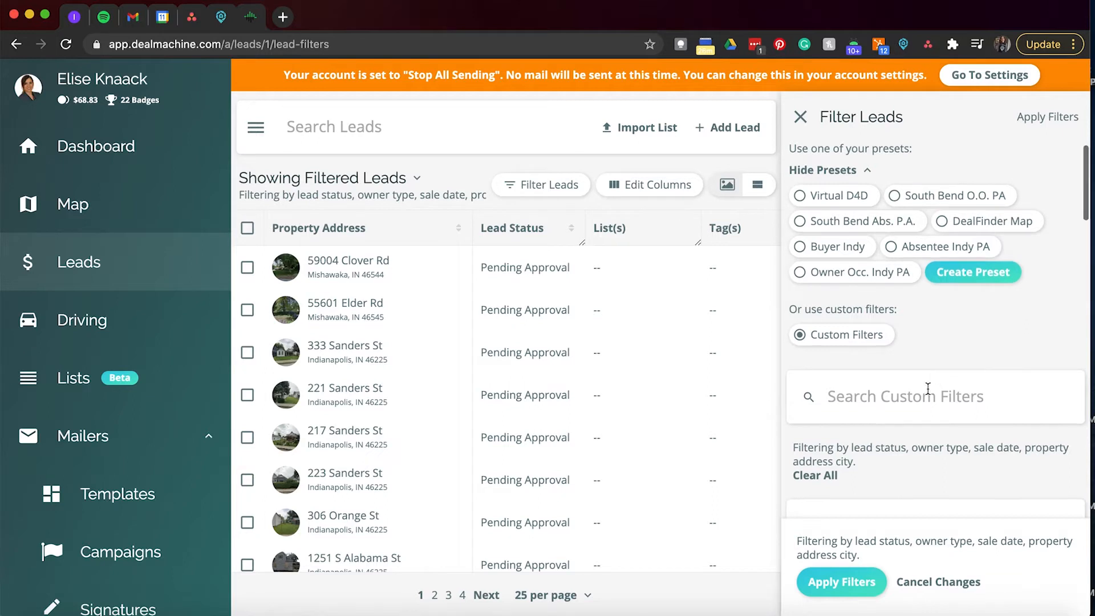
Search the custom filters for 'sale' and 'owner' and browse the filter list.
left_click(828, 170)
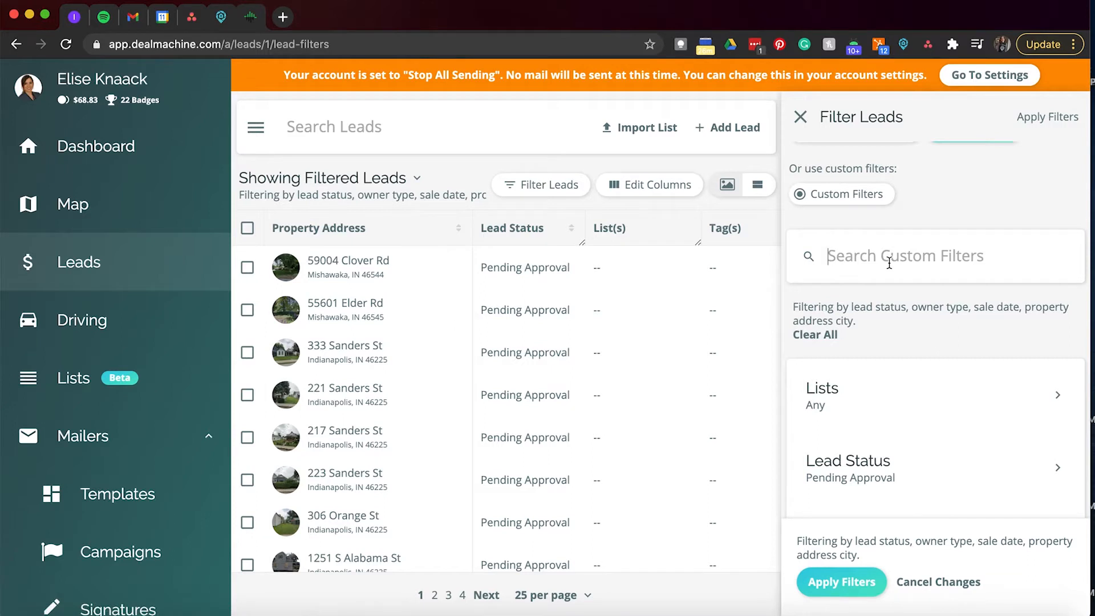
type("sale")
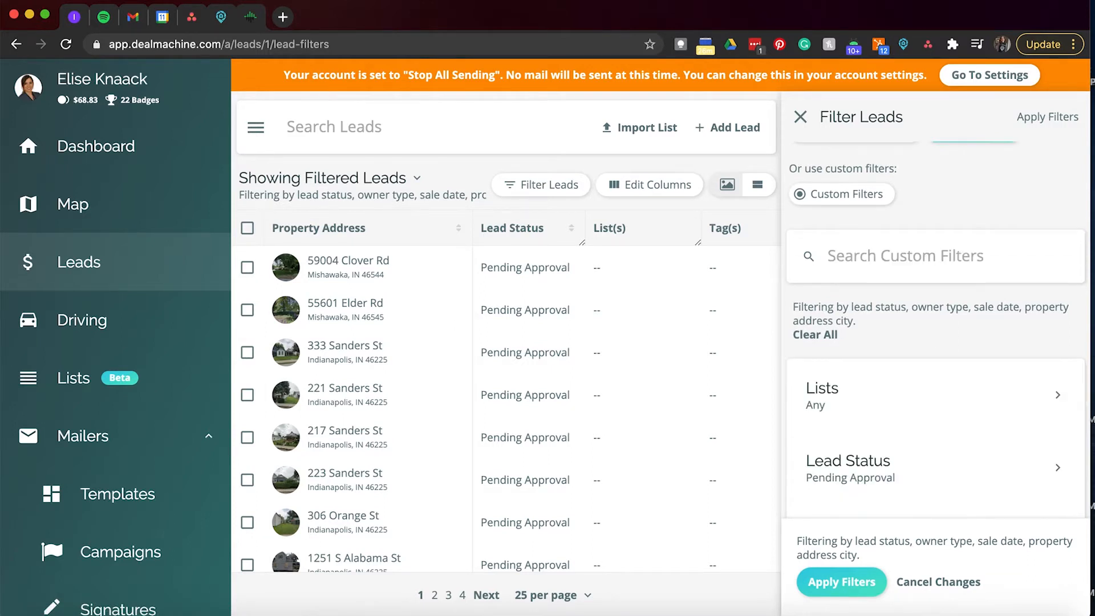
type("owner")
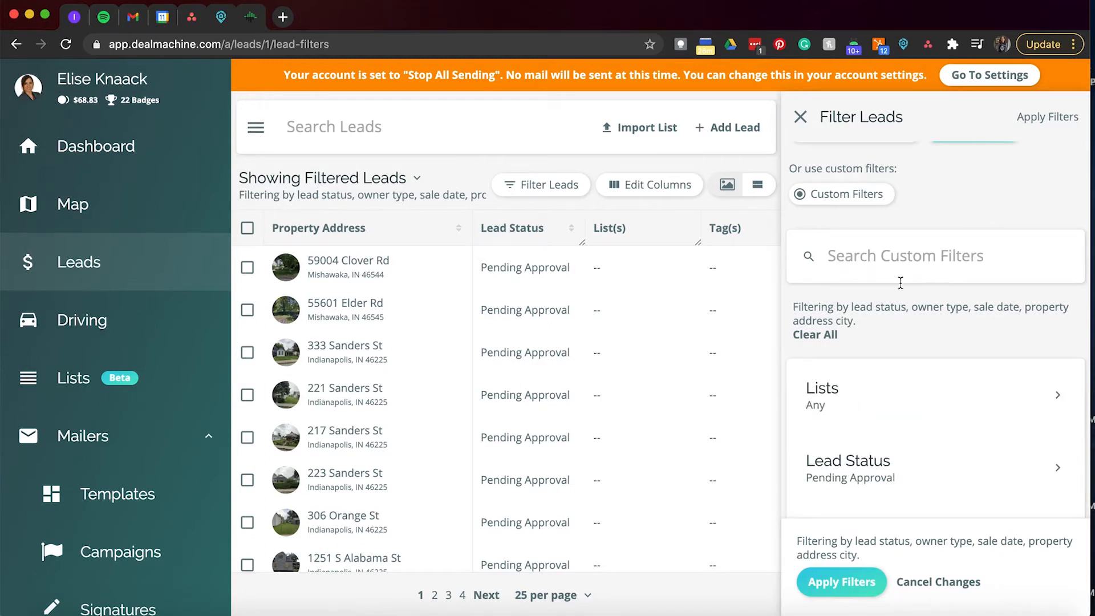
mouse_move(901, 289)
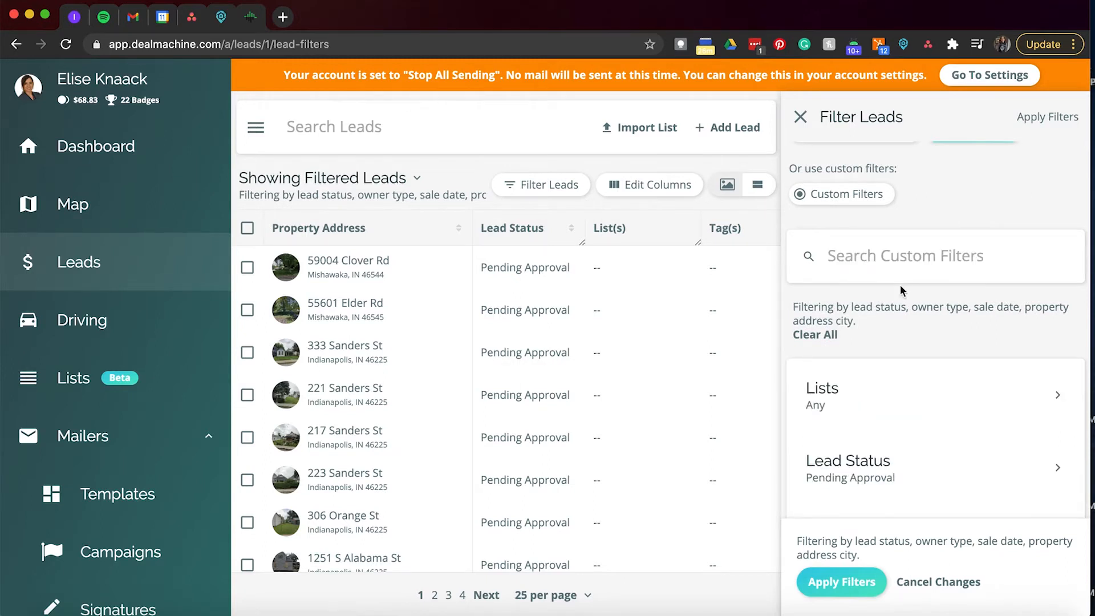
scroll("down", 3)
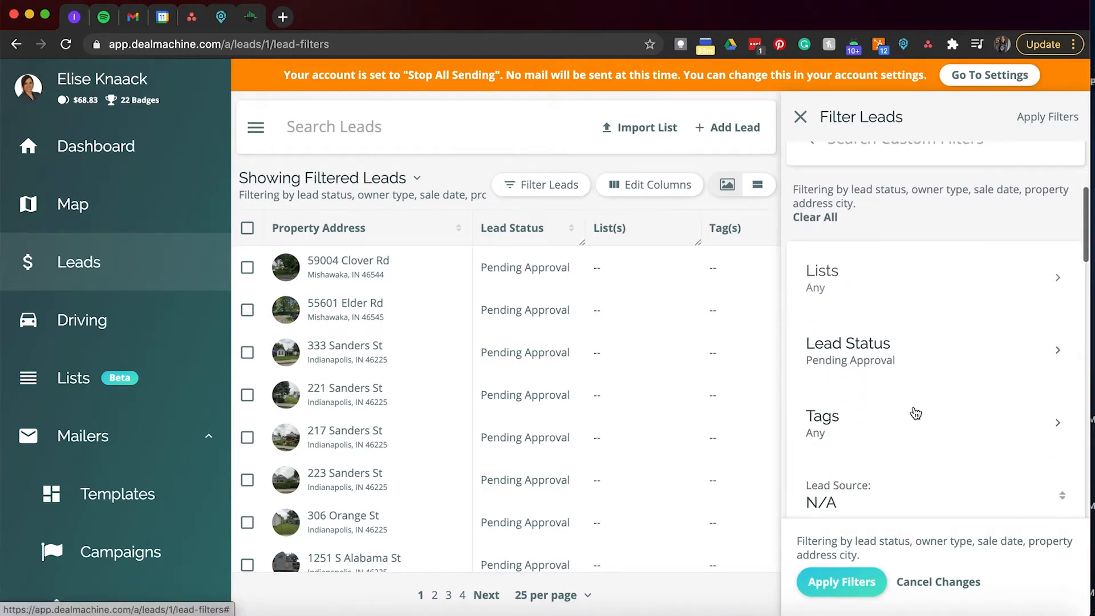
scroll("down", 3)
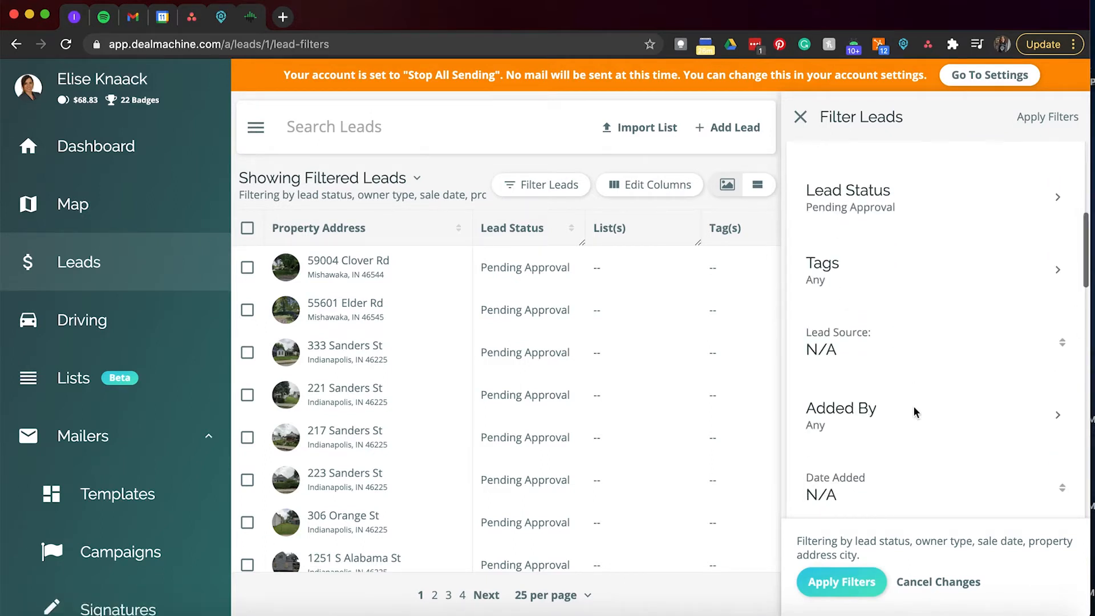
scroll("down", 3)
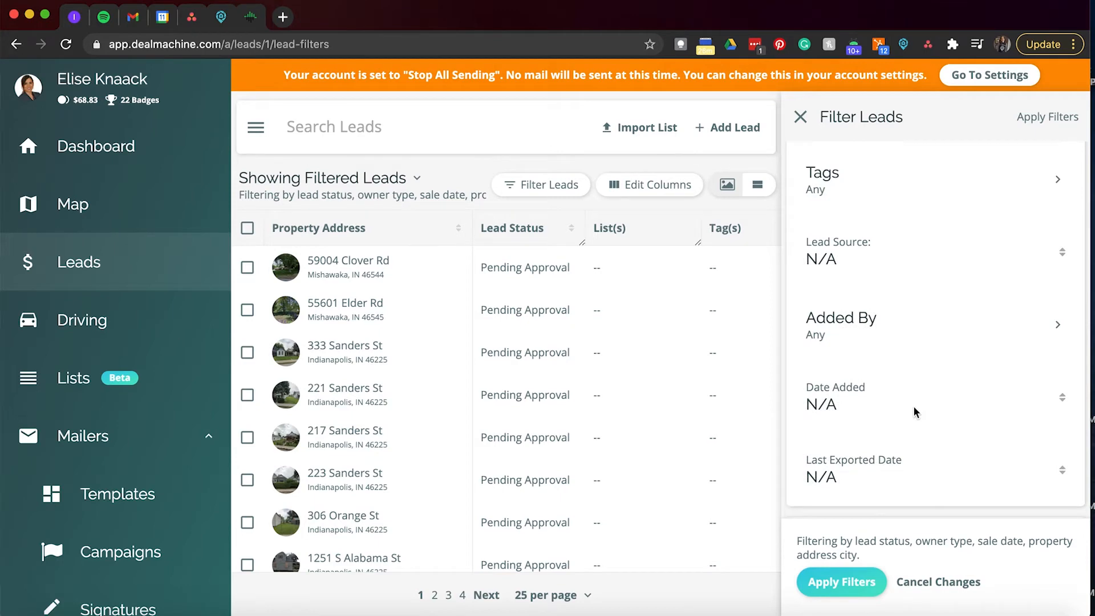
scroll("down", 3)
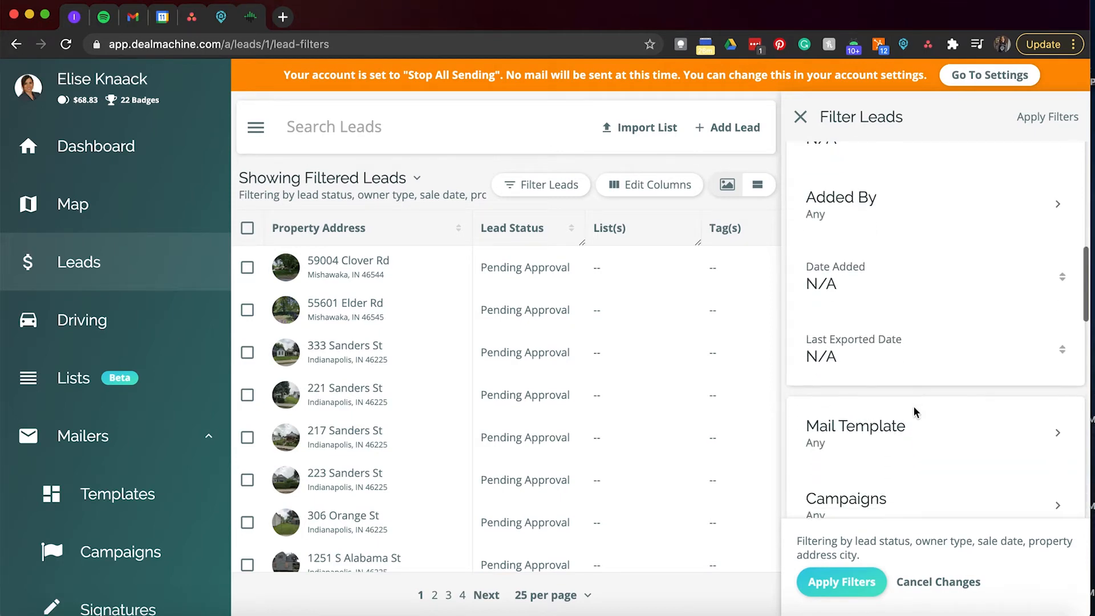
scroll("down", 3)
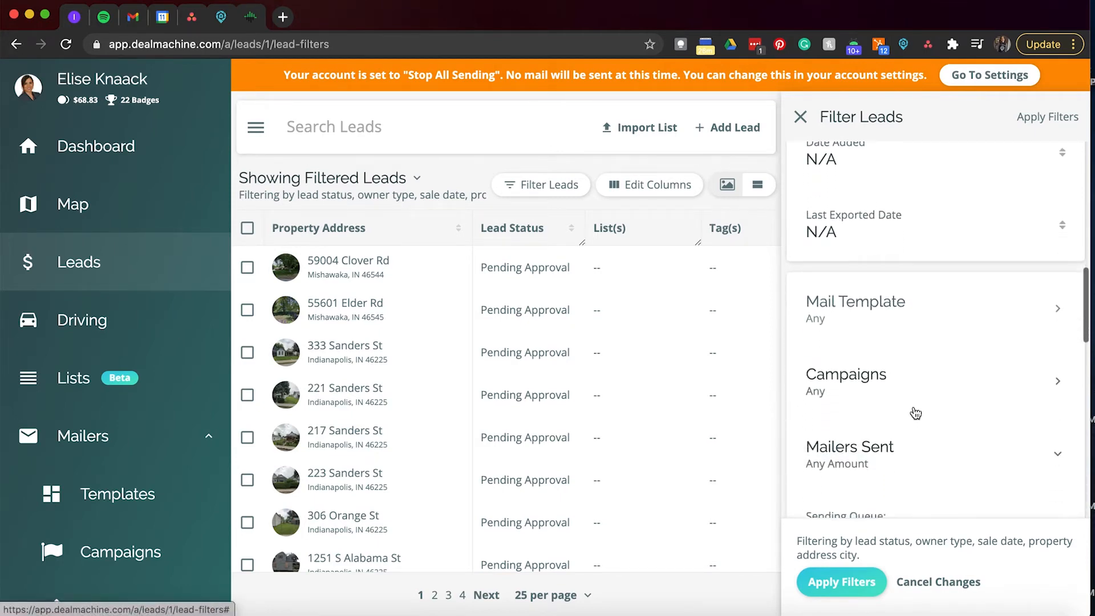
scroll("down", 3)
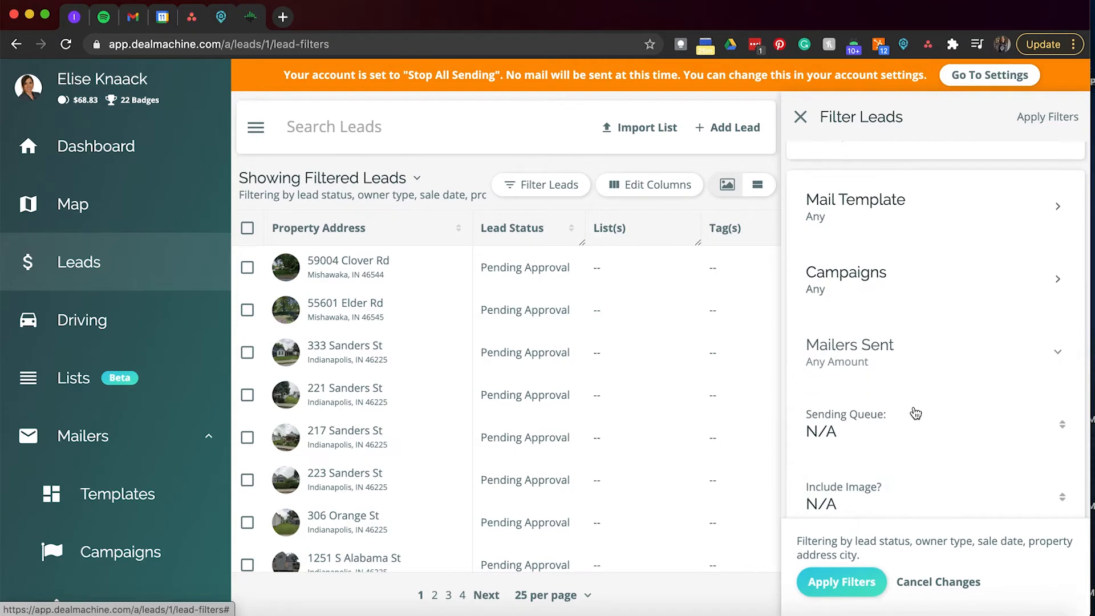
scroll("down", 3)
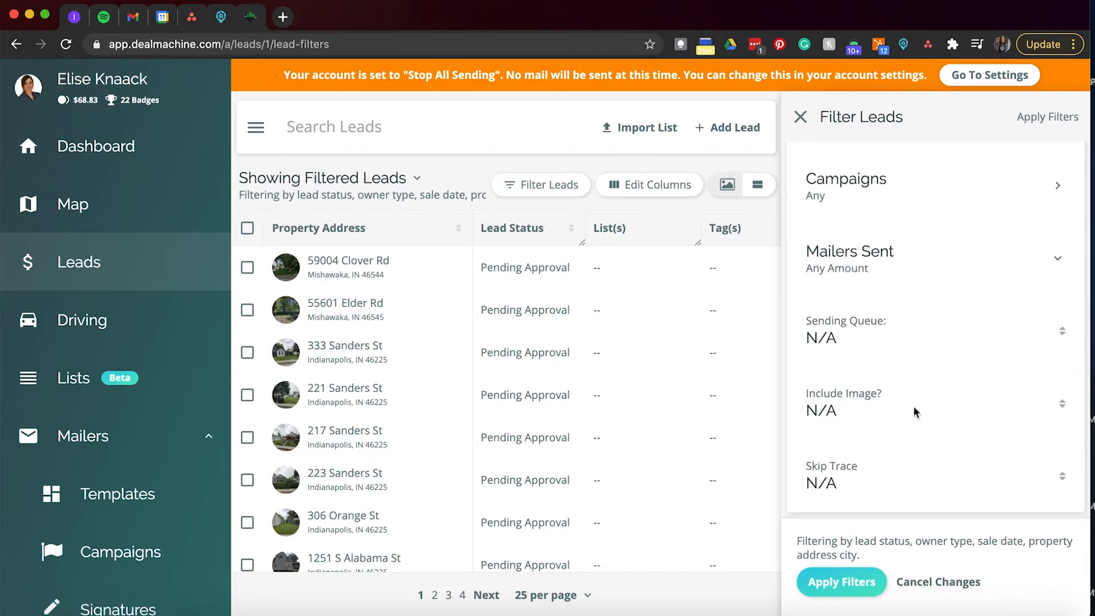
scroll("down", 3)
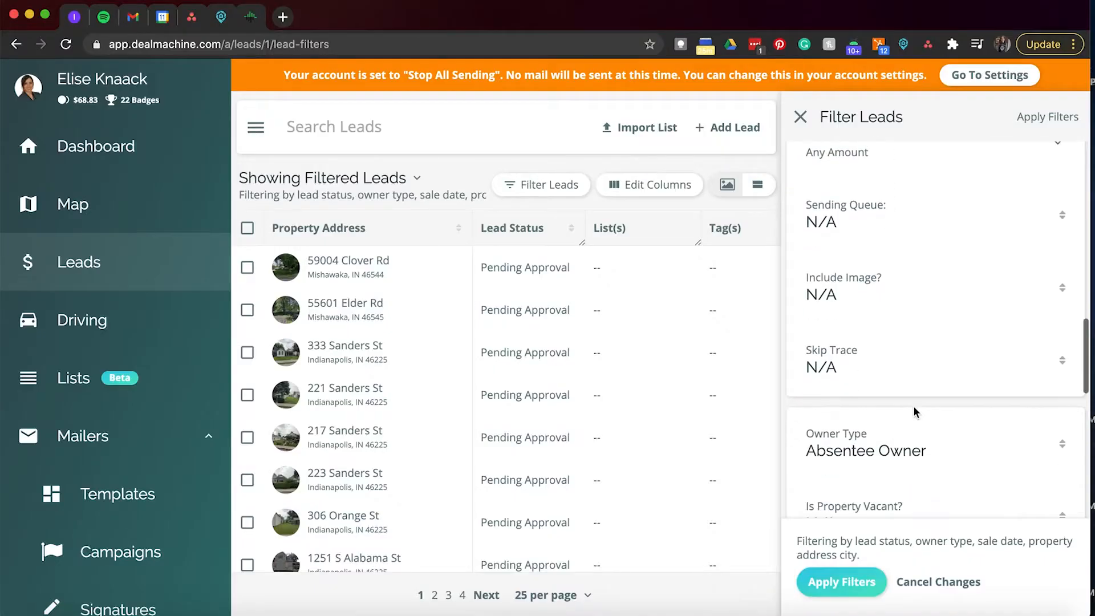
Under Sale Date, include properties missing data from county records.
scroll("down", 3)
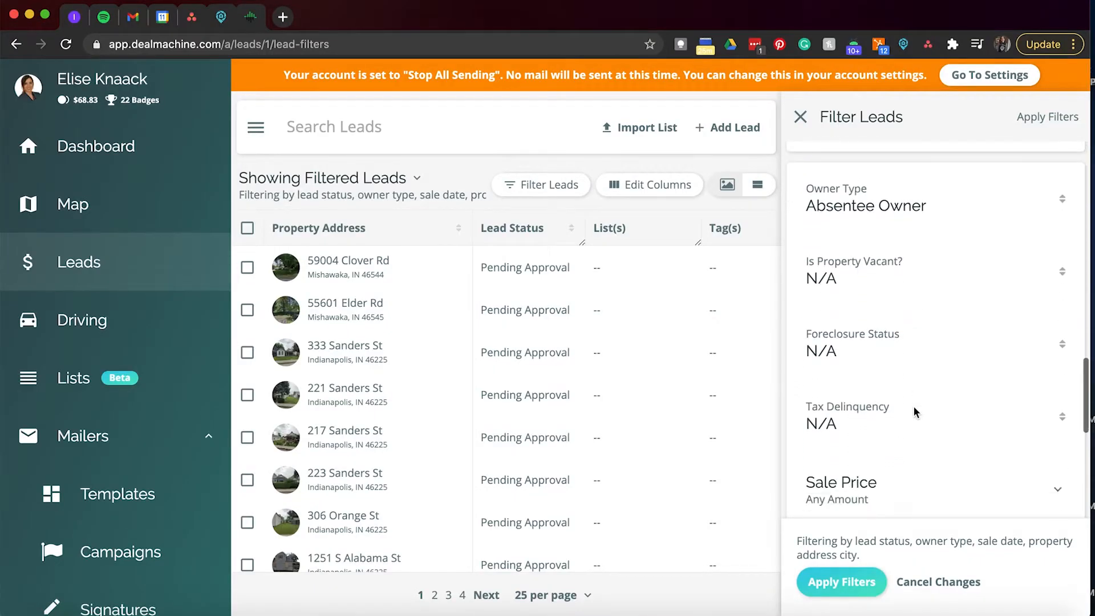
scroll("down", 3)
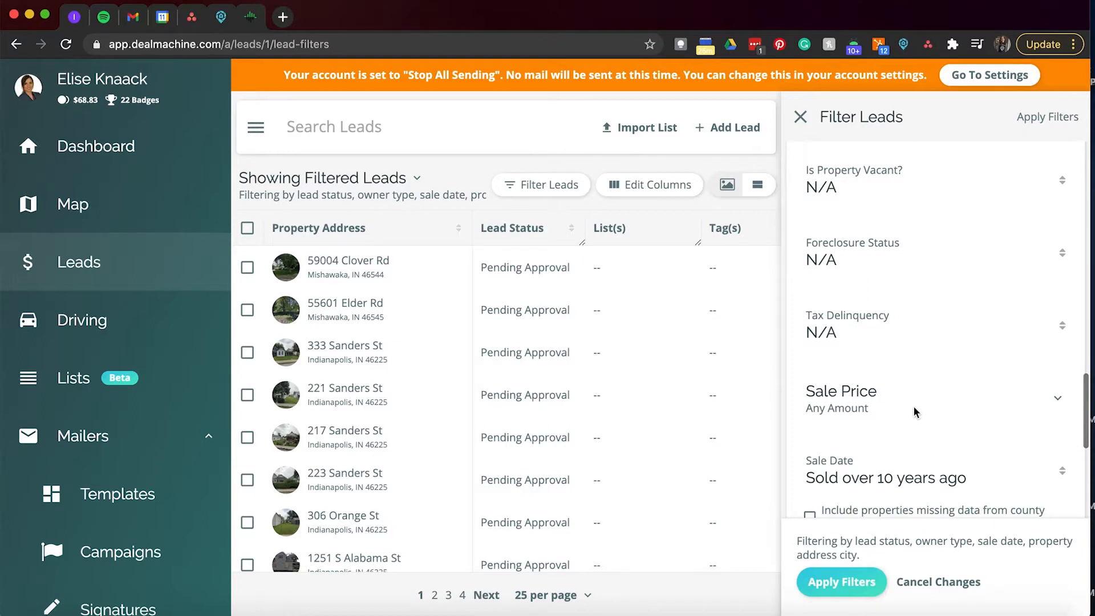
scroll("down", 3)
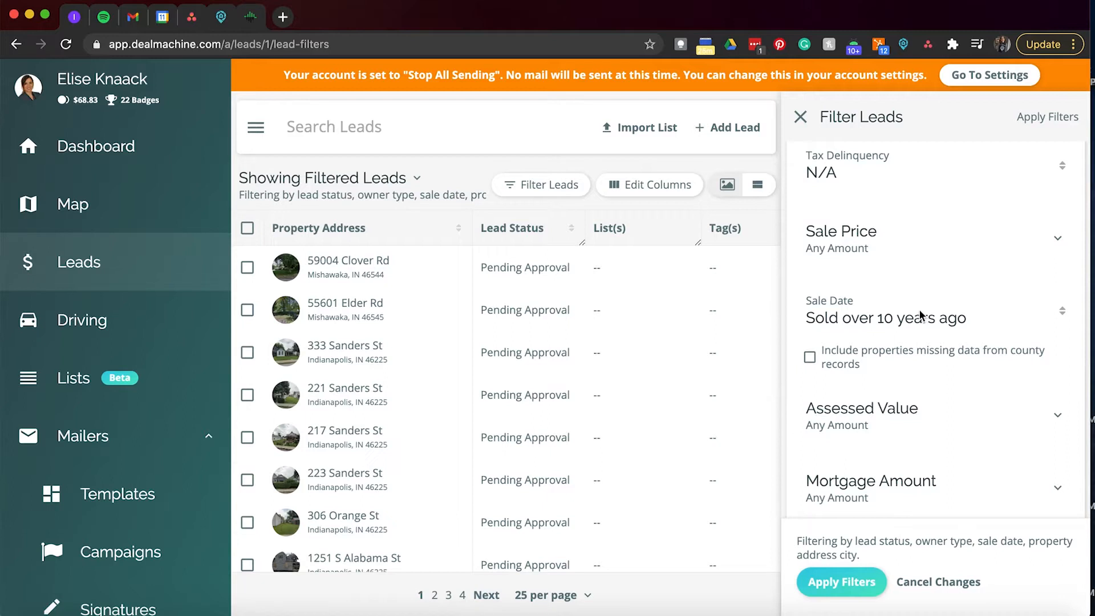
left_click(809, 357)
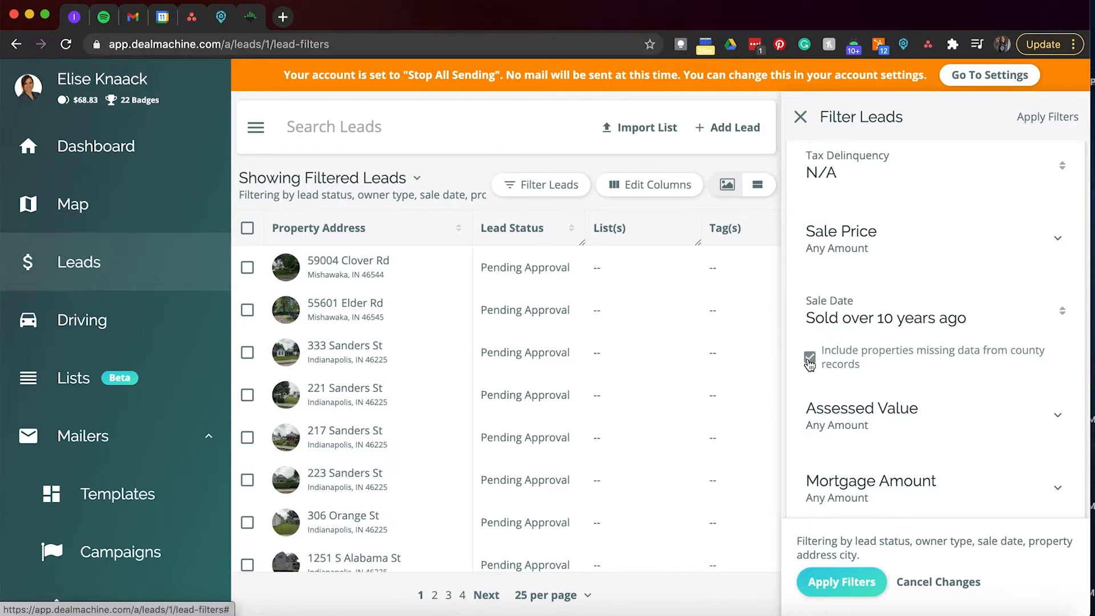
scroll("down", 3)
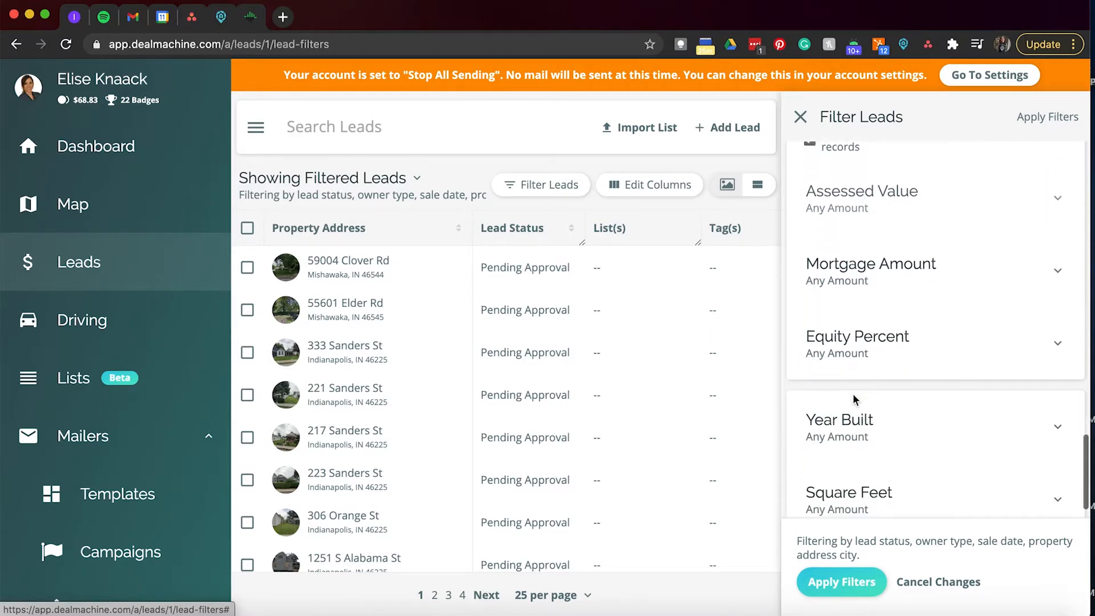
scroll("down", 3)
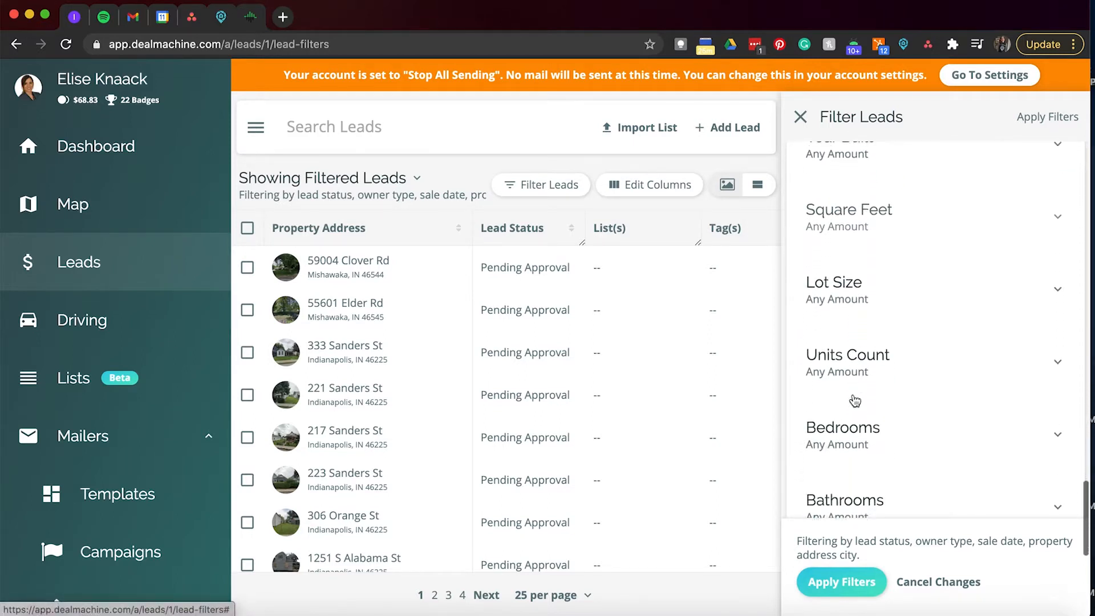
scroll("down", 3)
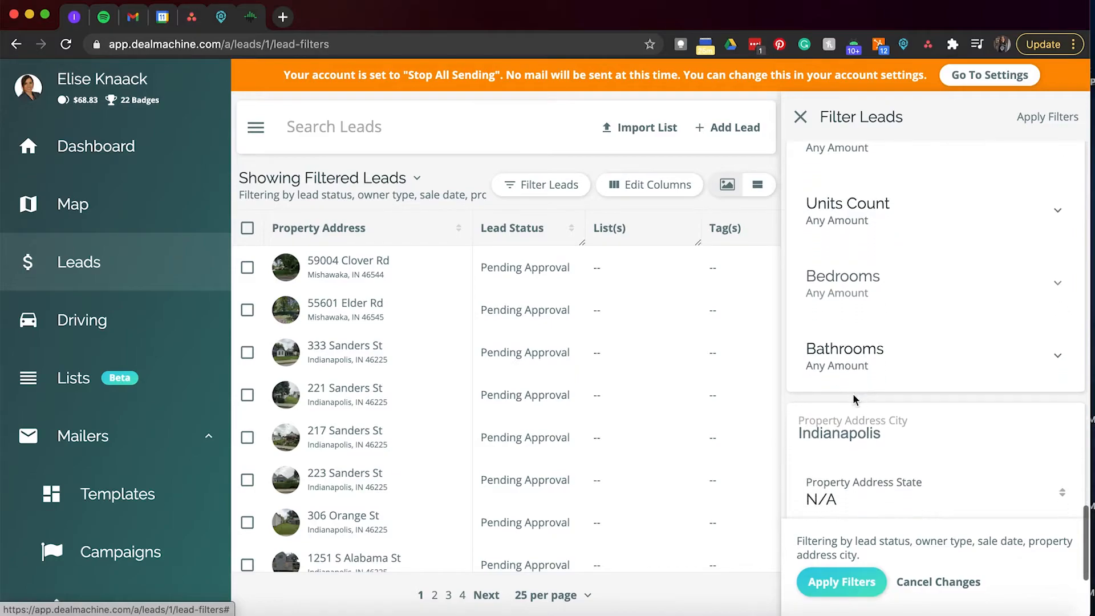
scroll("down", 3)
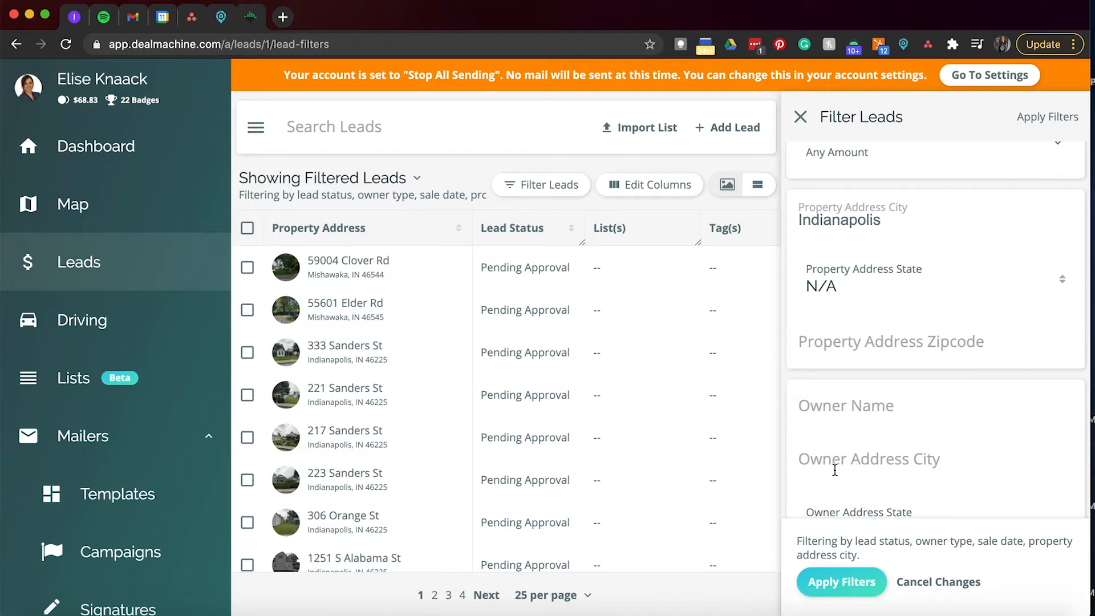
Close the Filter Leads panel, keeping the status, owner type, sale date and city filters.
scroll("down", 3)
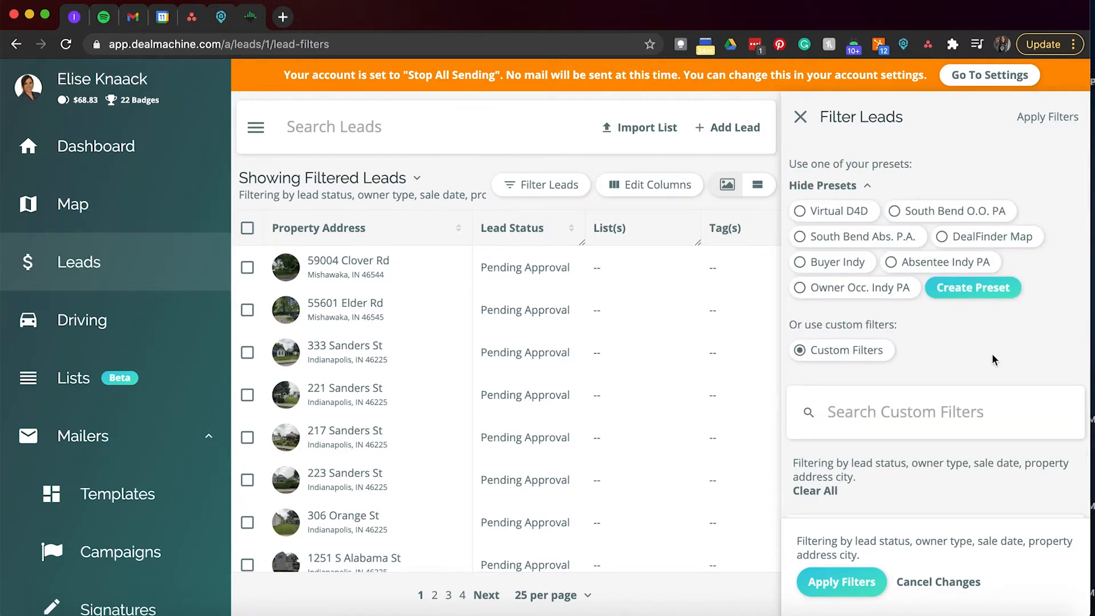
left_click(971, 287)
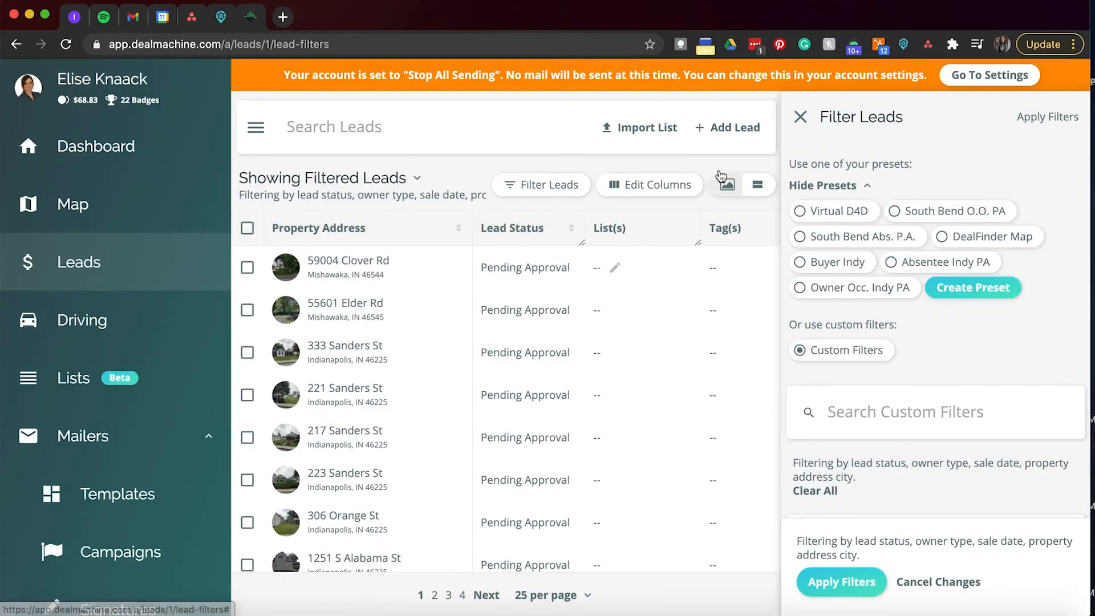
left_click(800, 116)
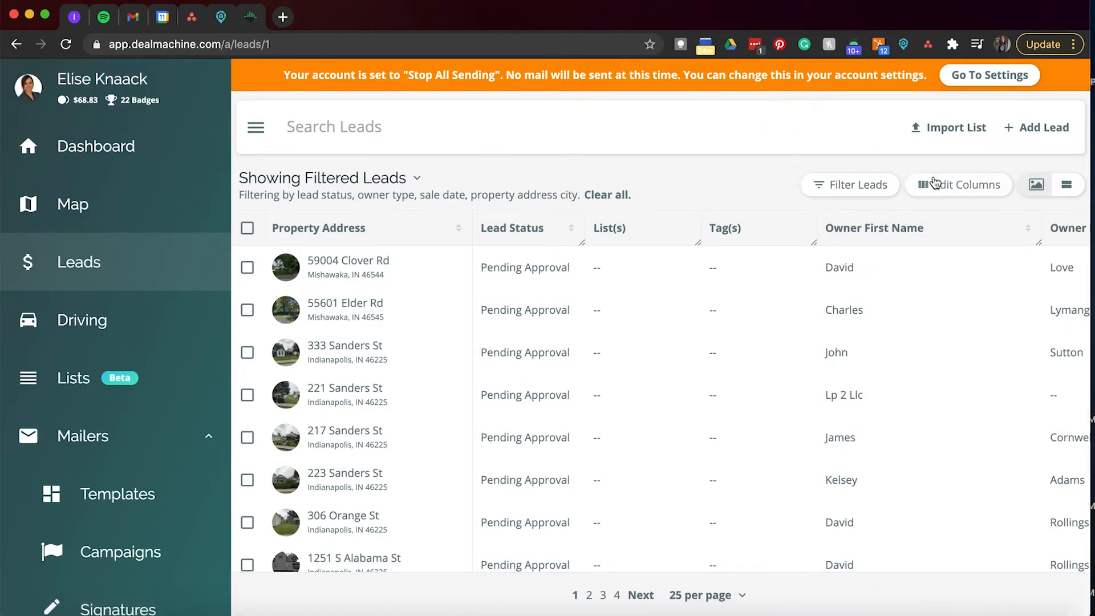
Show the Owner Name column, hide Owner First Name and Owner Last Name, and save.
left_click(958, 184)
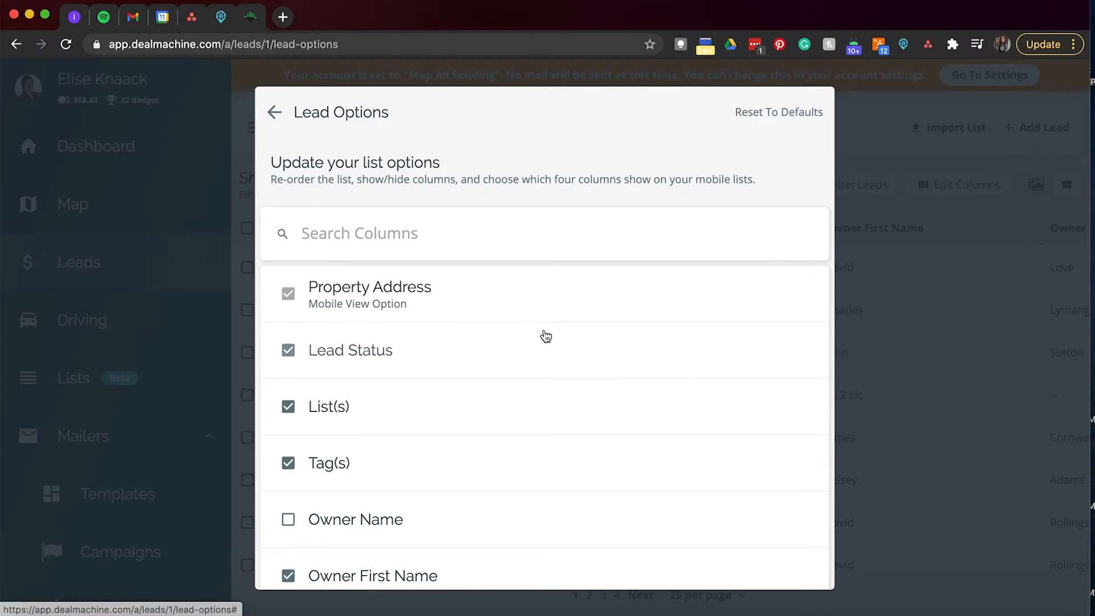
left_click(288, 520)
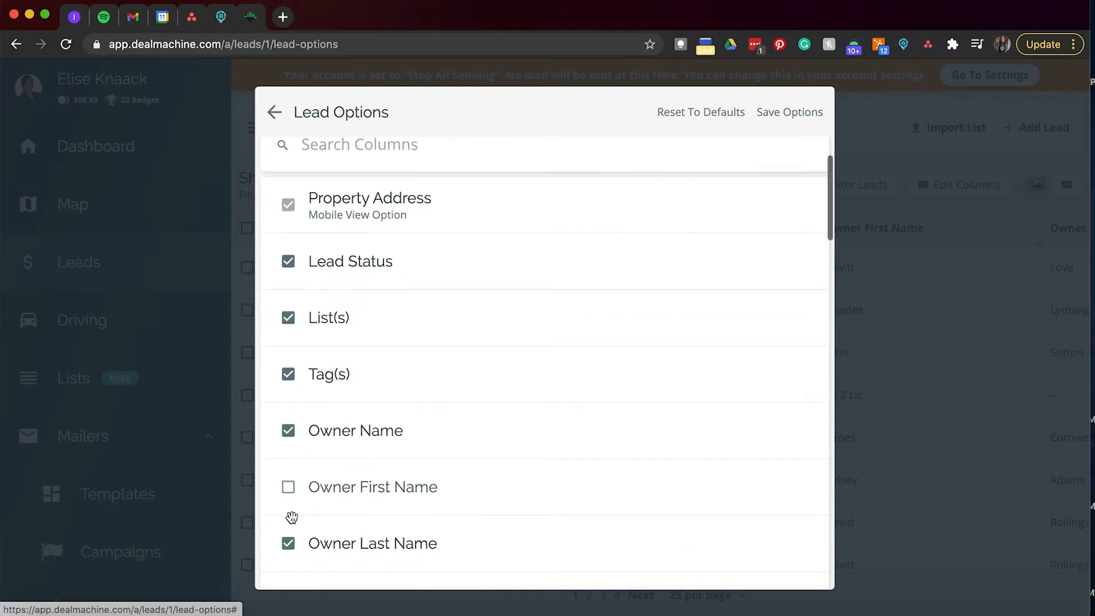
left_click(288, 543)
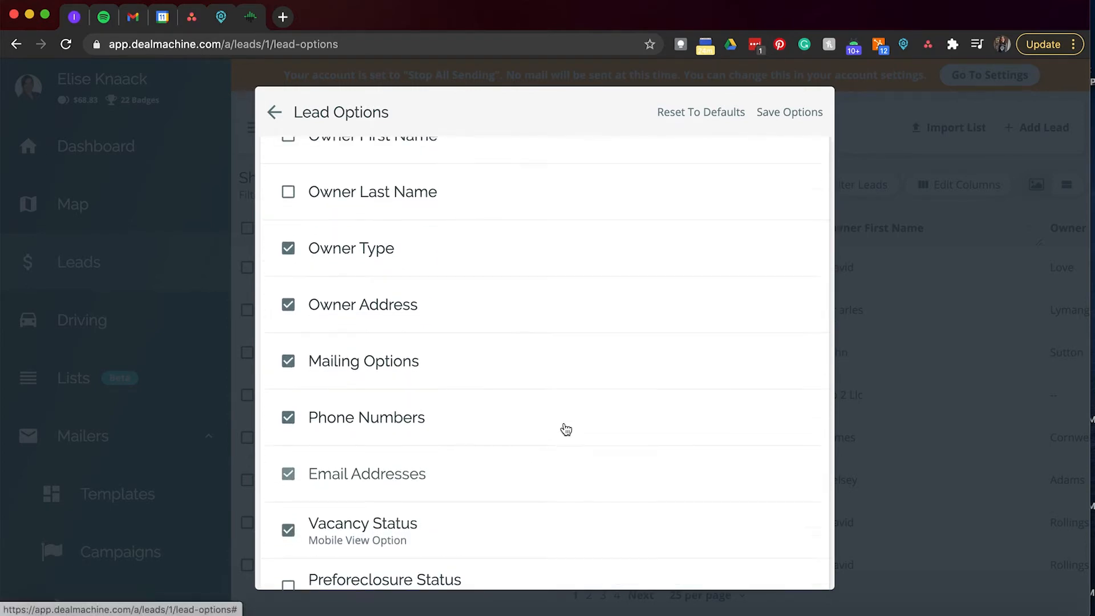
scroll("up", 3)
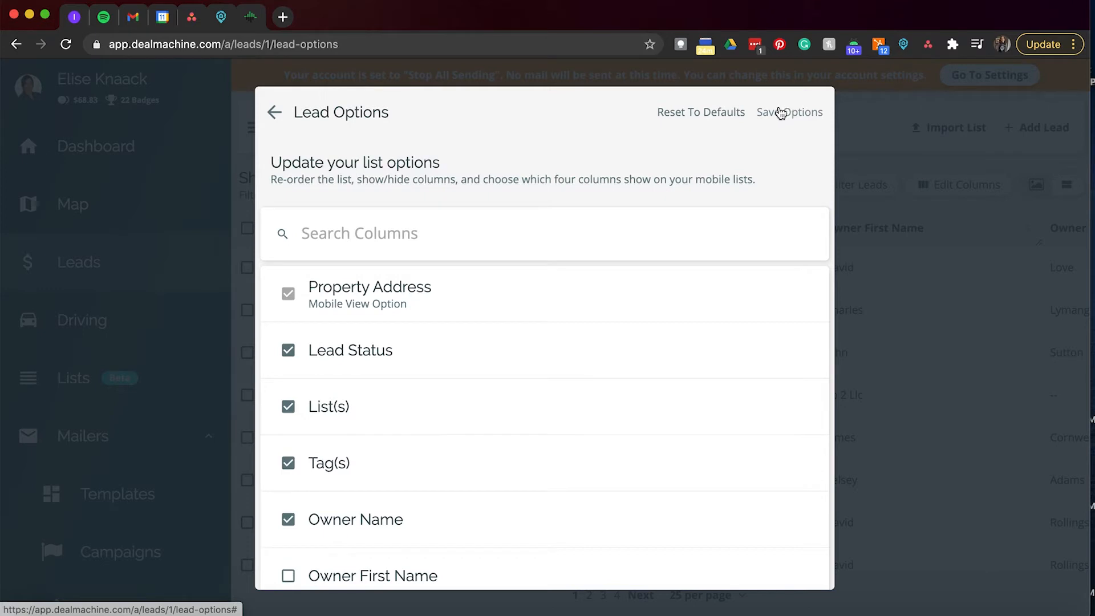
left_click(788, 112)
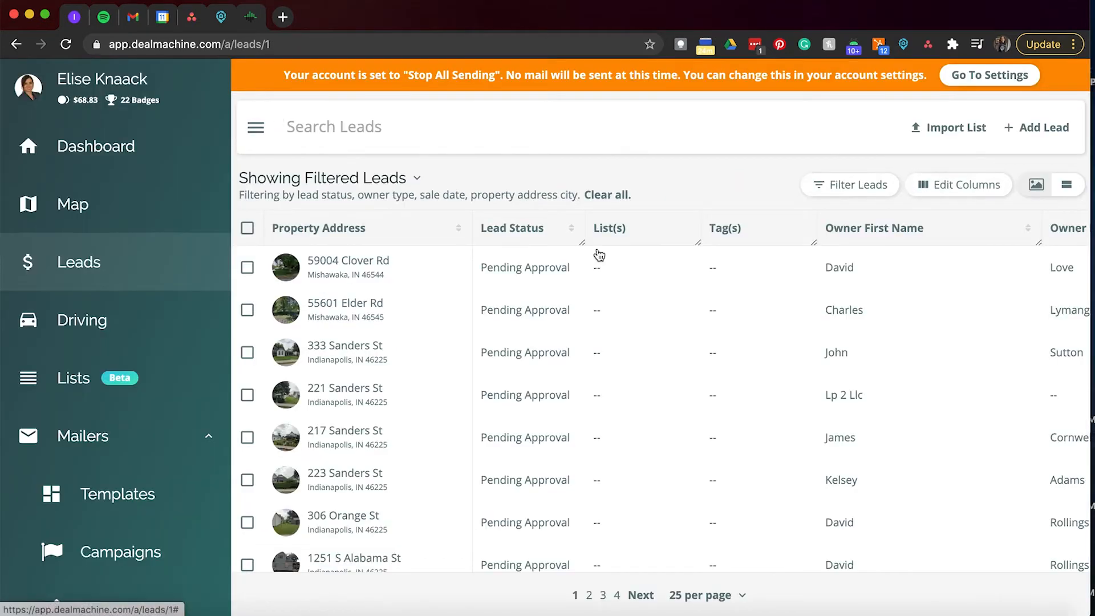
mouse_move(291, 286)
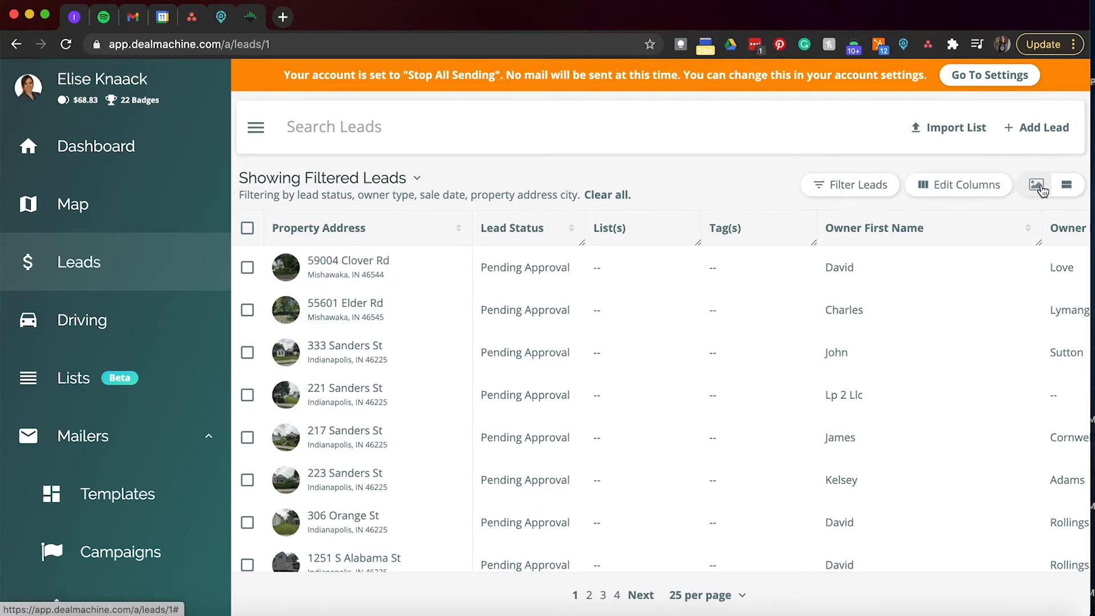
Switch the leads table to the large property photo view.
left_click(1036, 185)
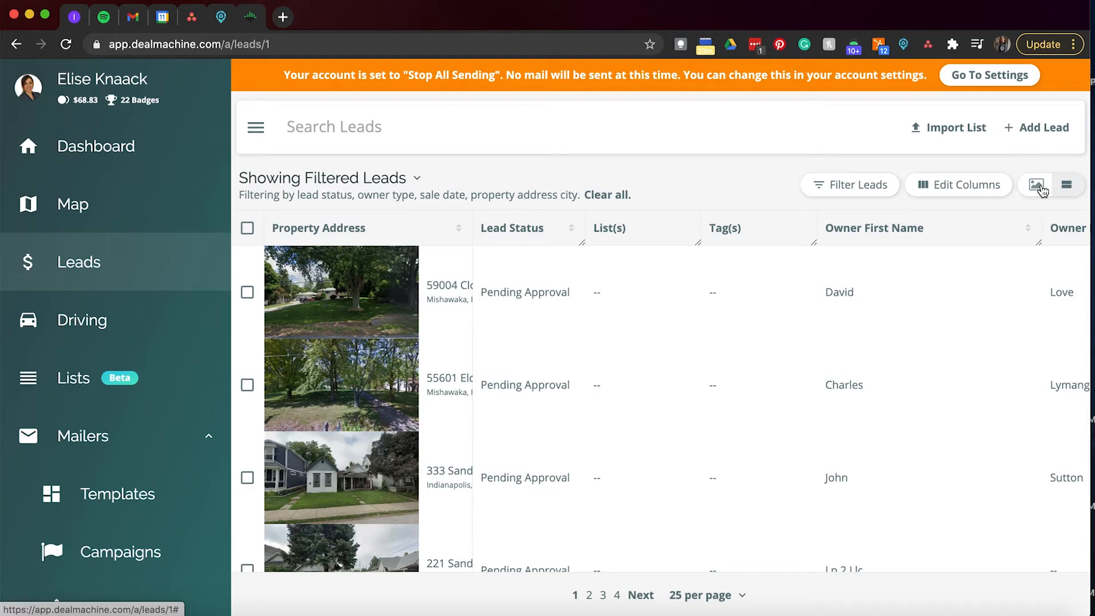
mouse_move(247, 230)
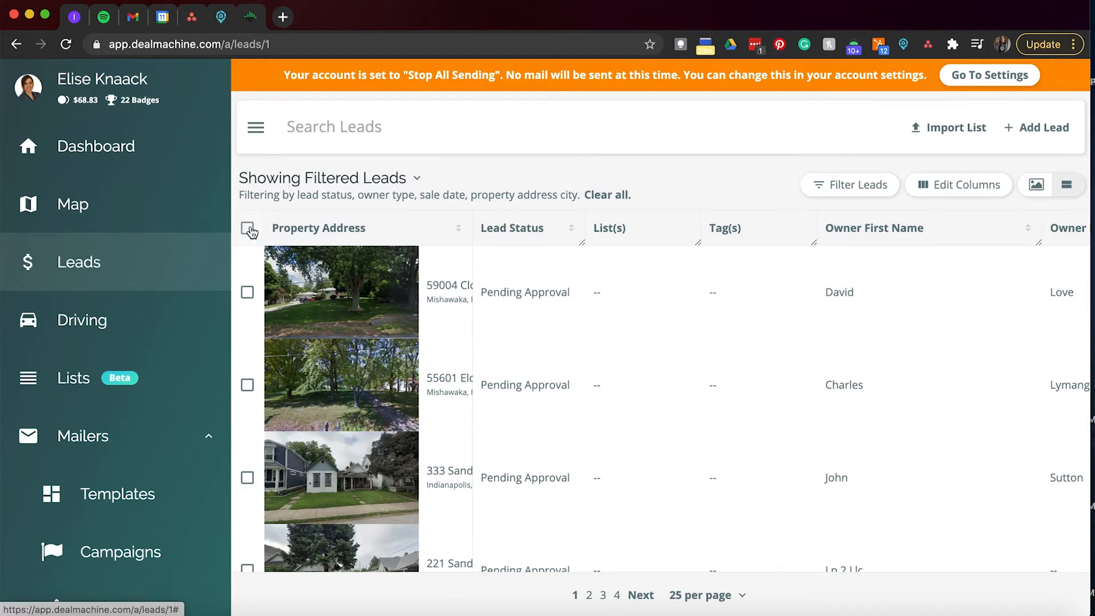
Tick the header checkbox to select all 25 leads on this page.
left_click(247, 231)
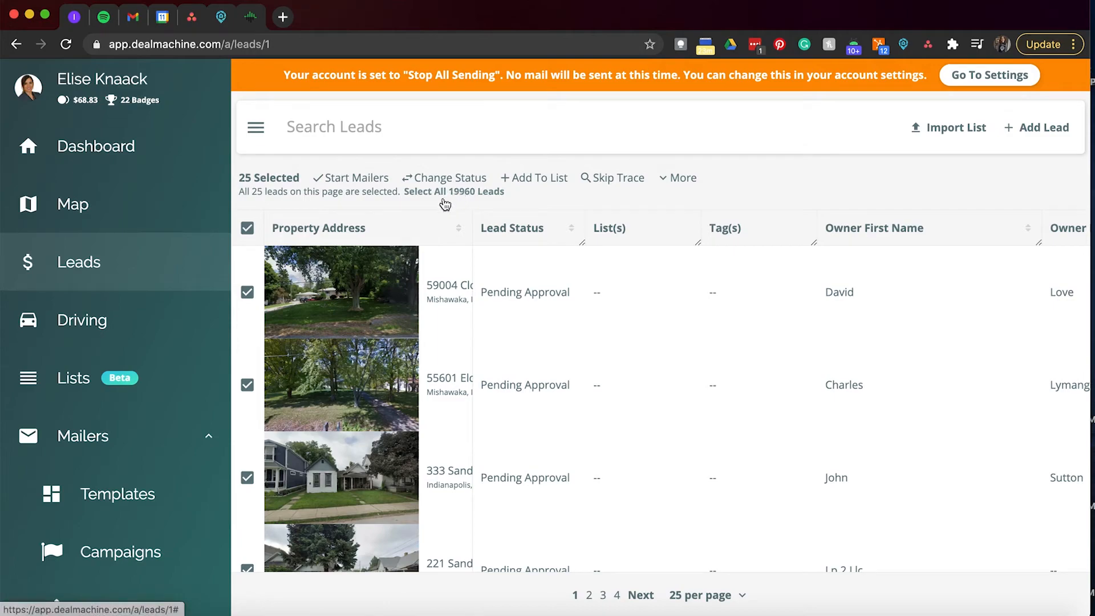
mouse_move(453, 180)
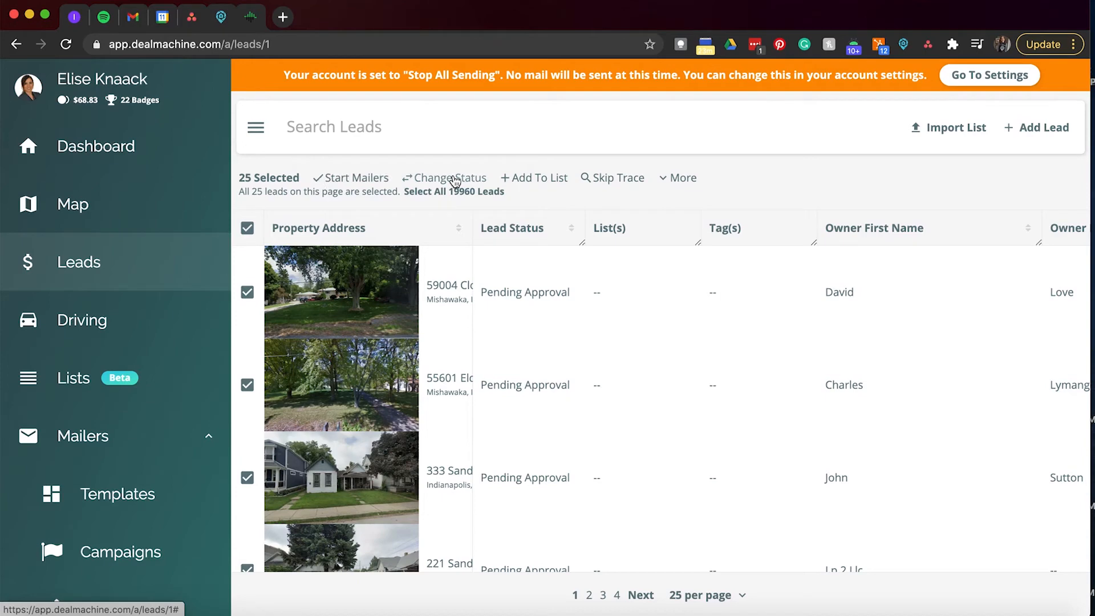
left_click(449, 178)
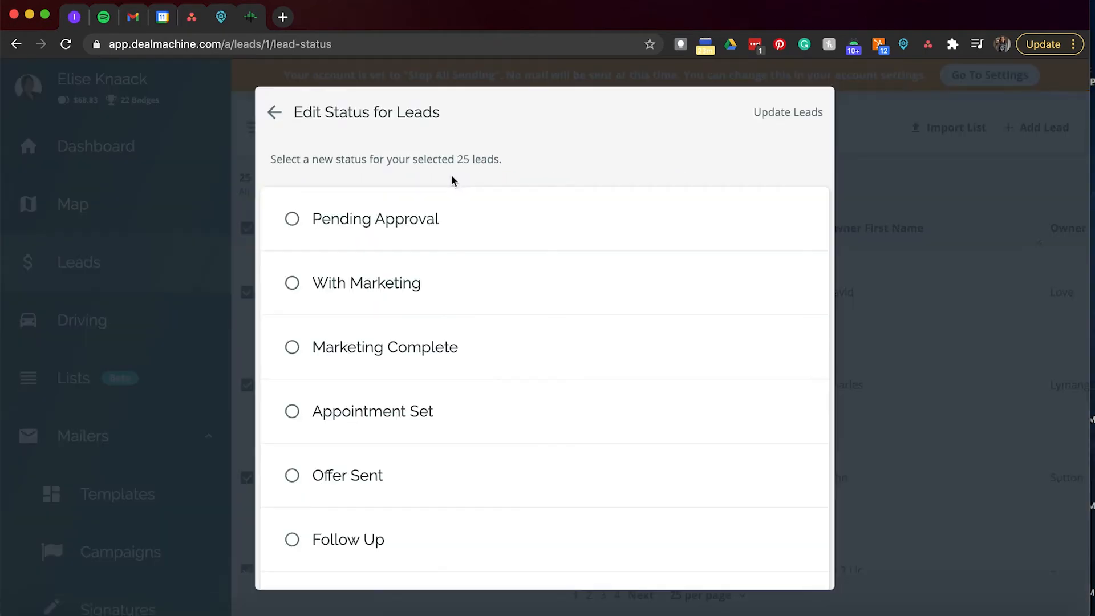
mouse_move(372, 224)
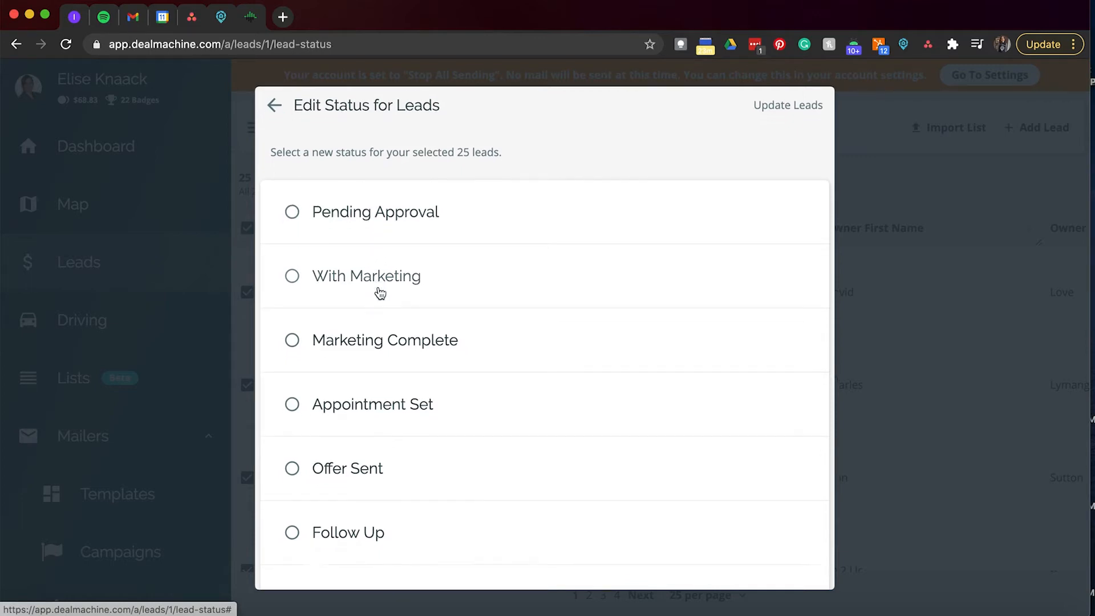
scroll("down", 3)
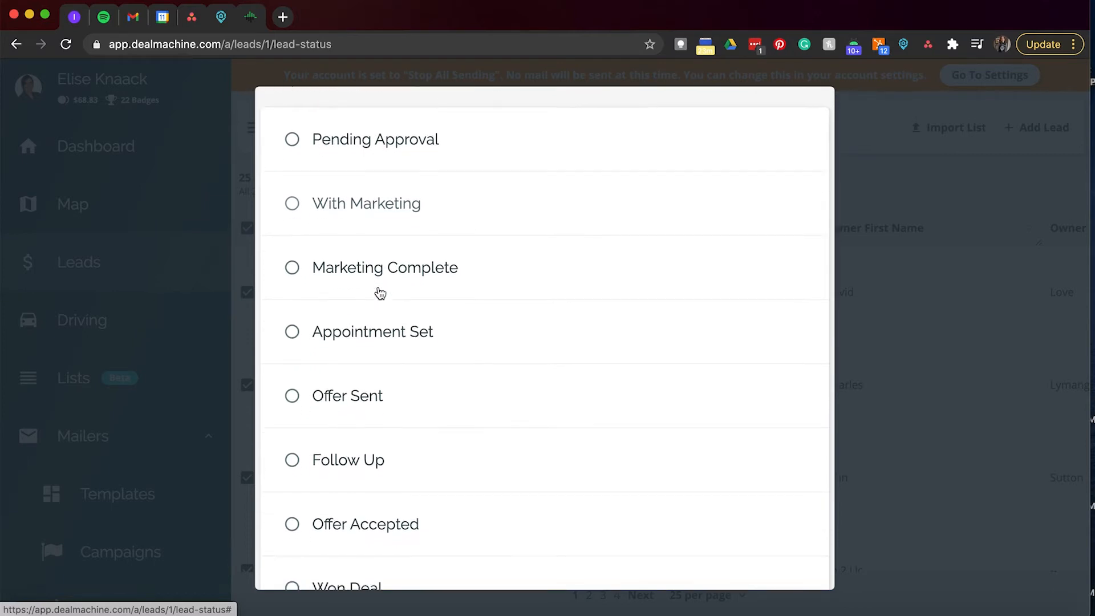
scroll("down", 3)
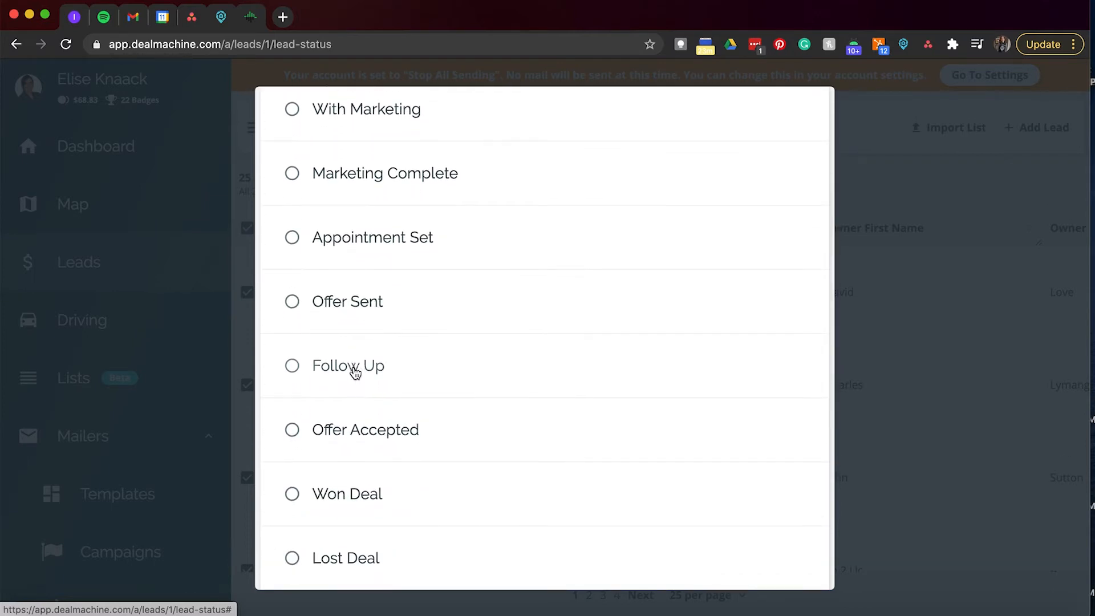
scroll("down", 3)
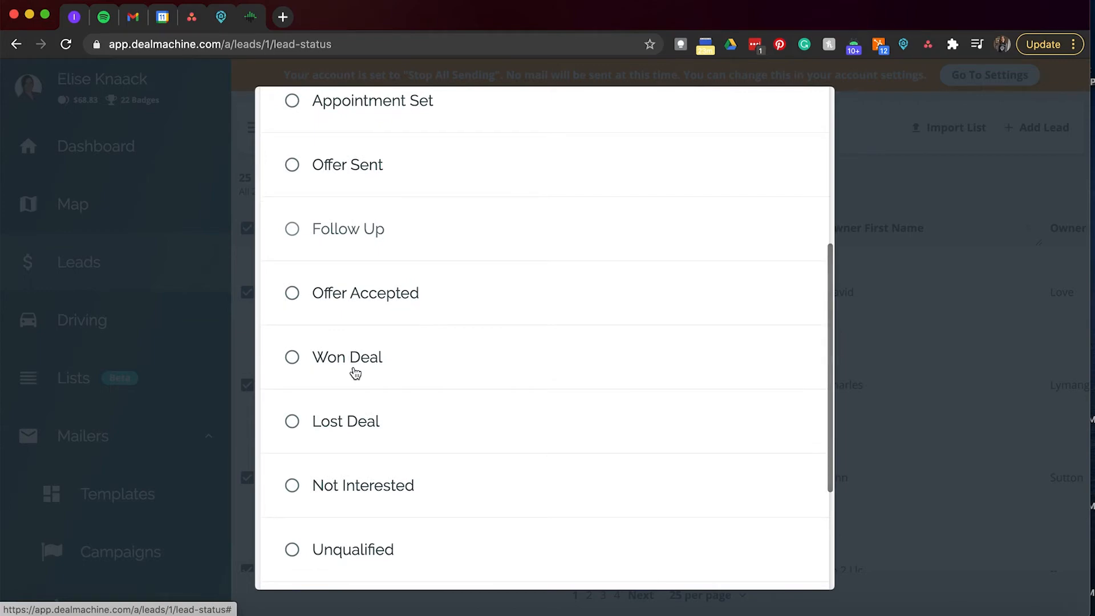
scroll("down", 3)
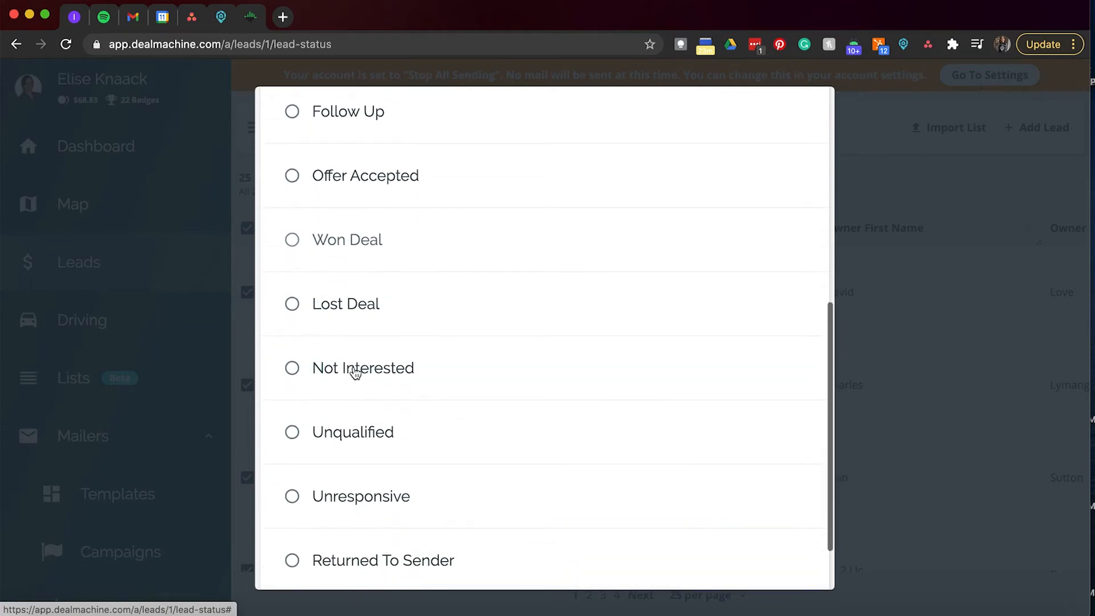
scroll("down", 3)
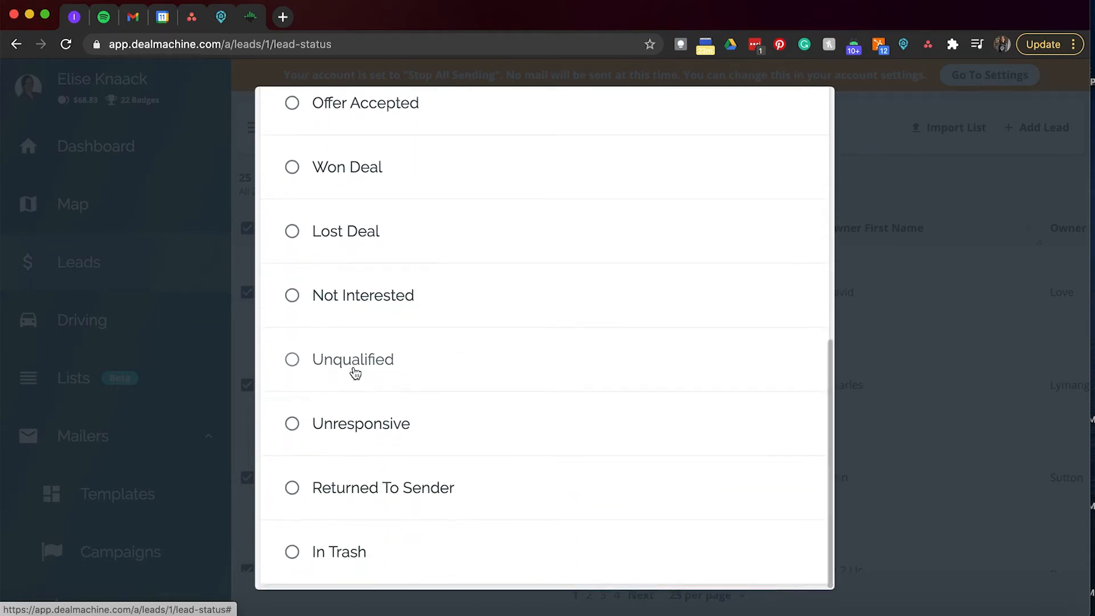
mouse_move(338, 560)
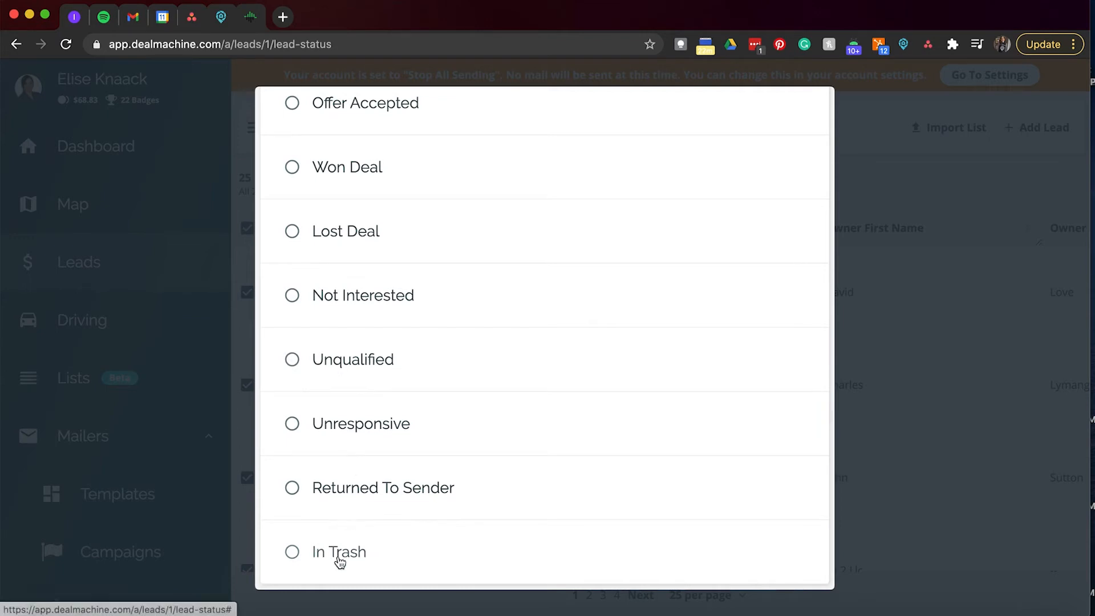
mouse_move(487, 398)
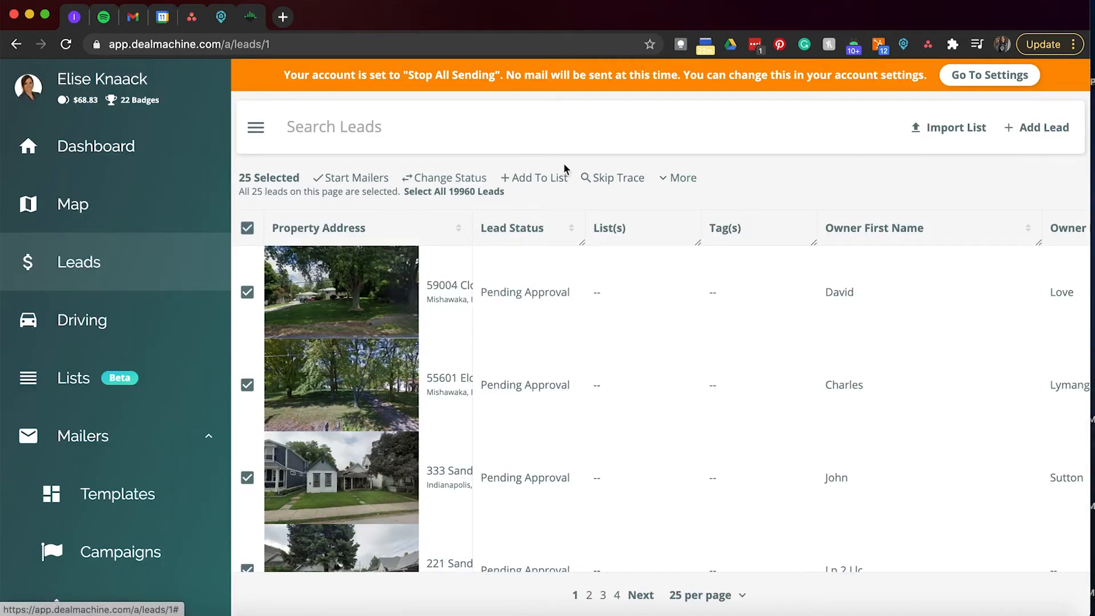
mouse_move(534, 179)
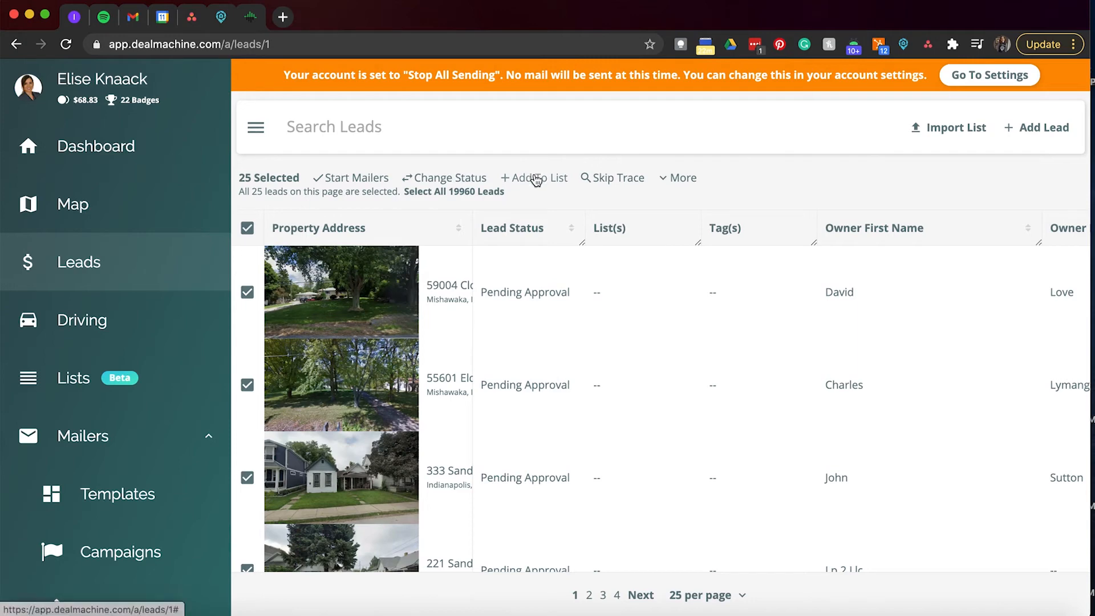
Show the lists available for adding the 25 selected leads and scroll through them.
left_click(535, 177)
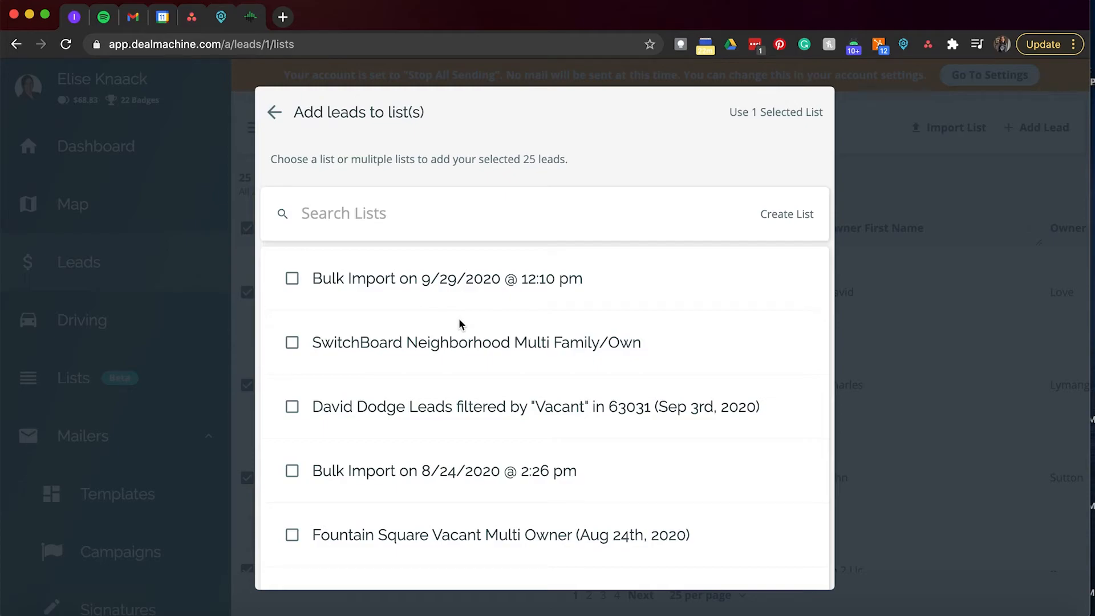
scroll("down", 3)
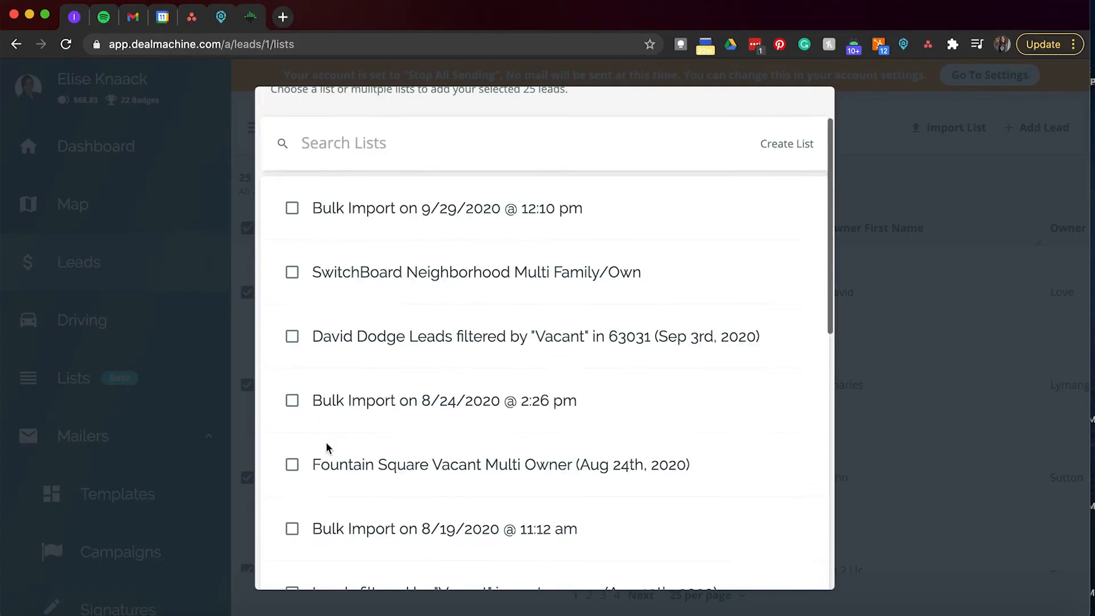
scroll("down", 3)
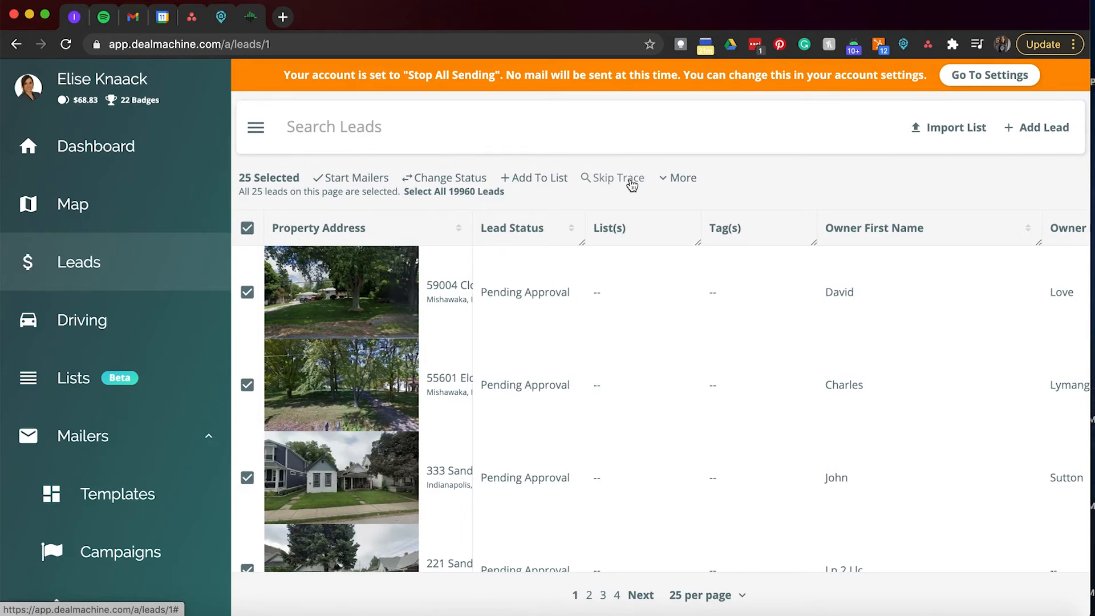
View Mailing Options for the 25 leads and browse campaigns, e.g. Owner Occupied Indy.
left_click(677, 177)
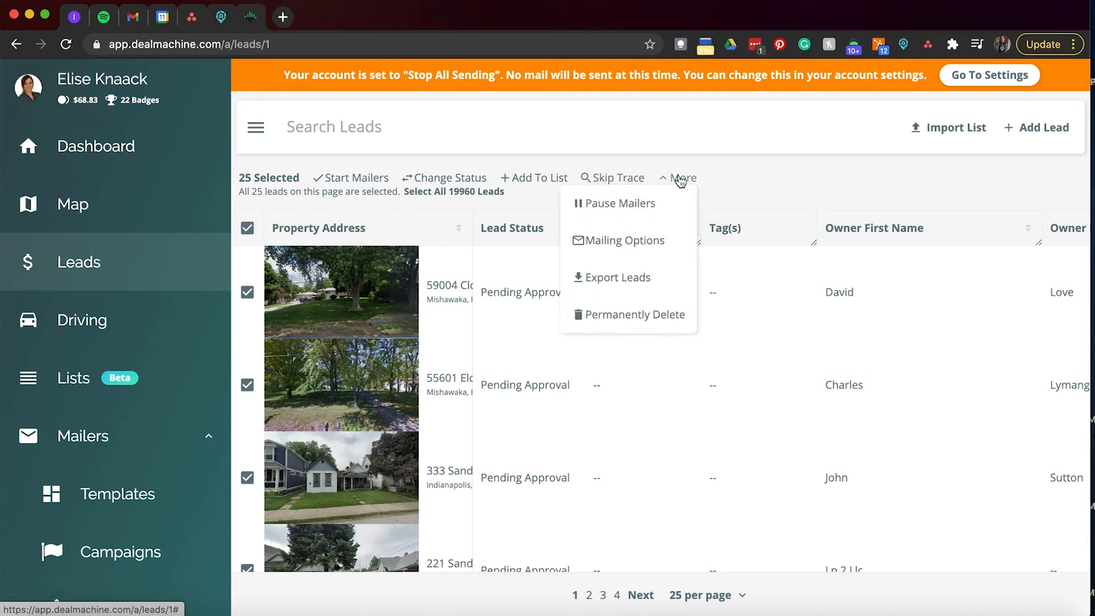
mouse_move(662, 199)
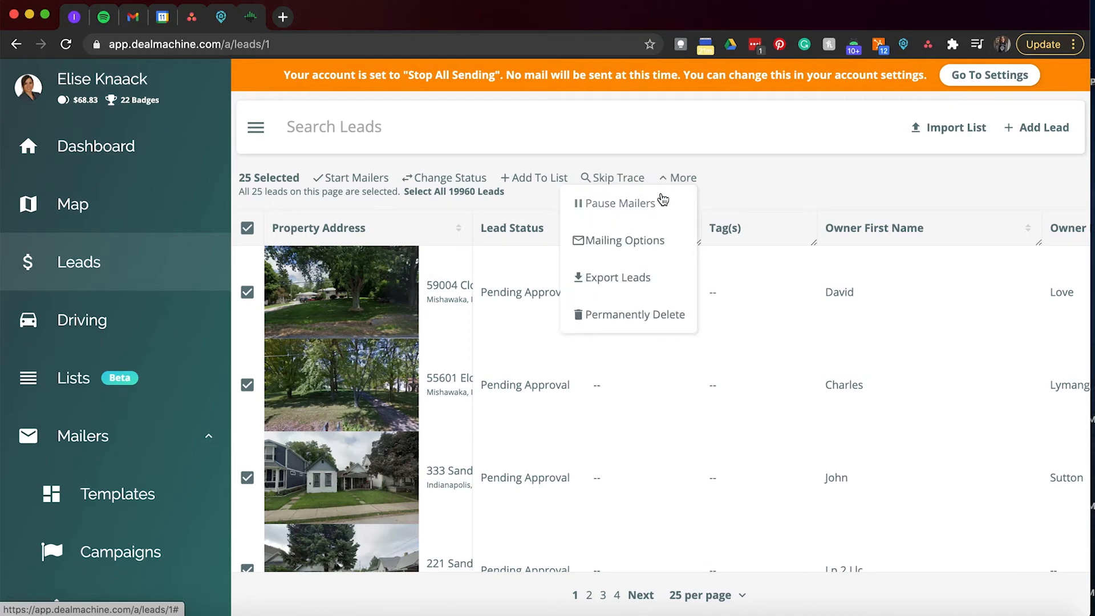
mouse_move(626, 240)
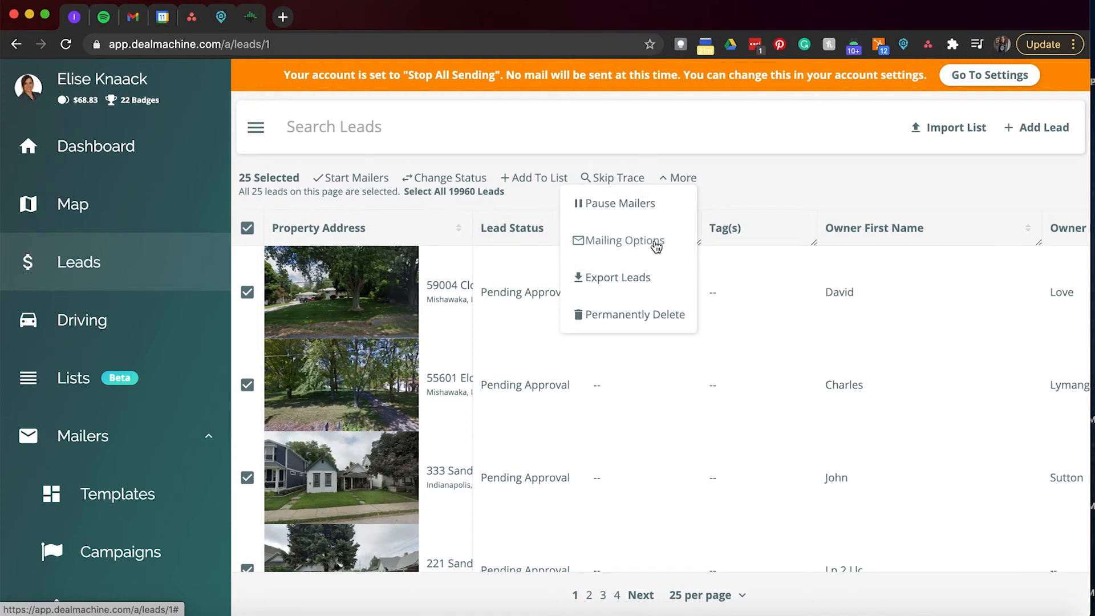
left_click(622, 241)
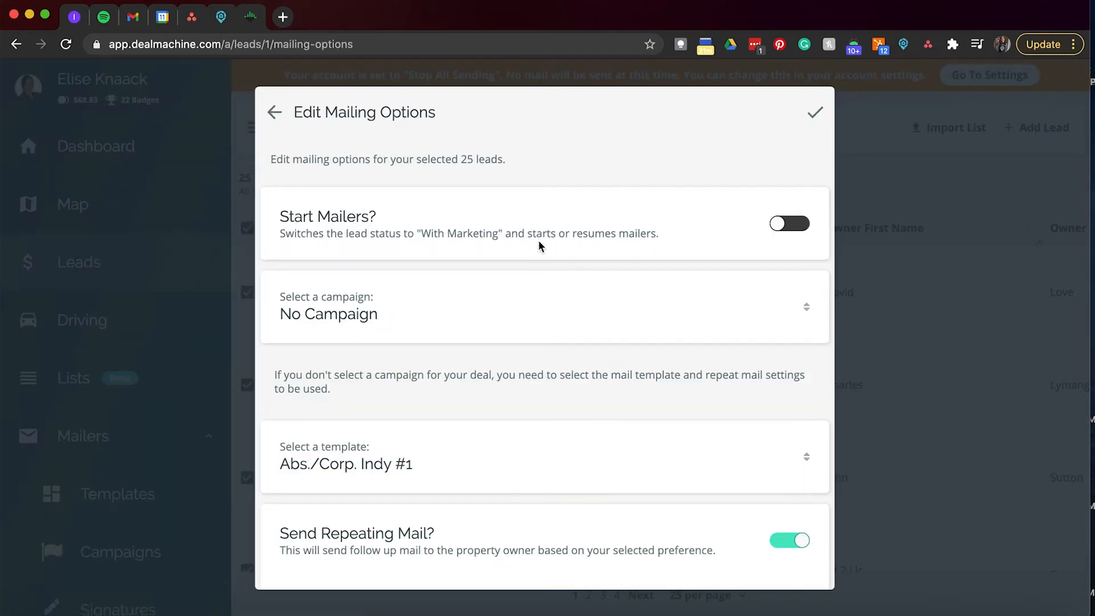
mouse_move(775, 234)
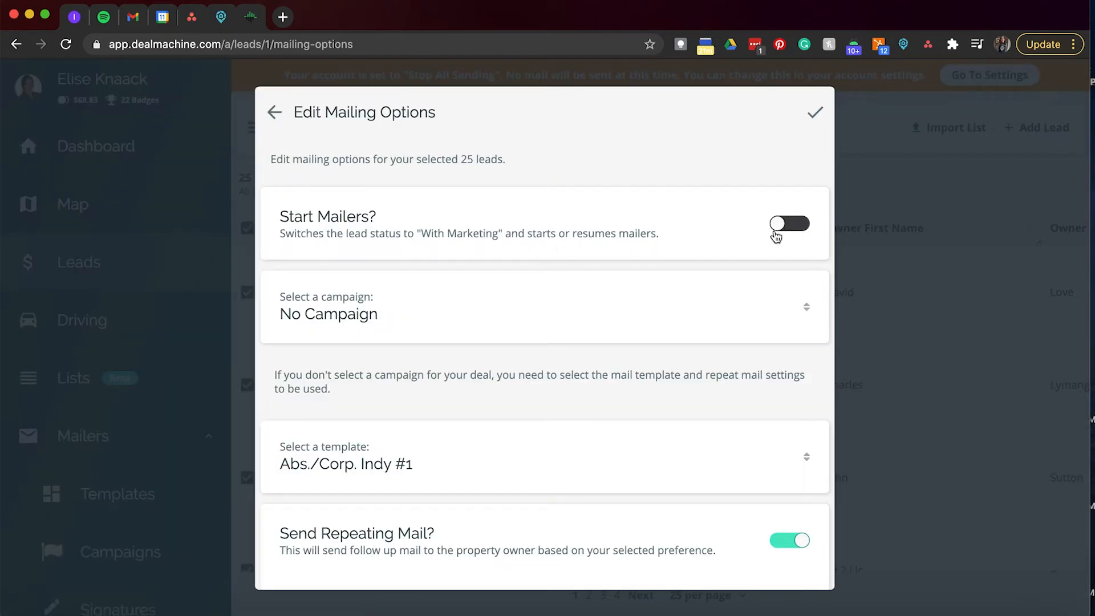
left_click(544, 307)
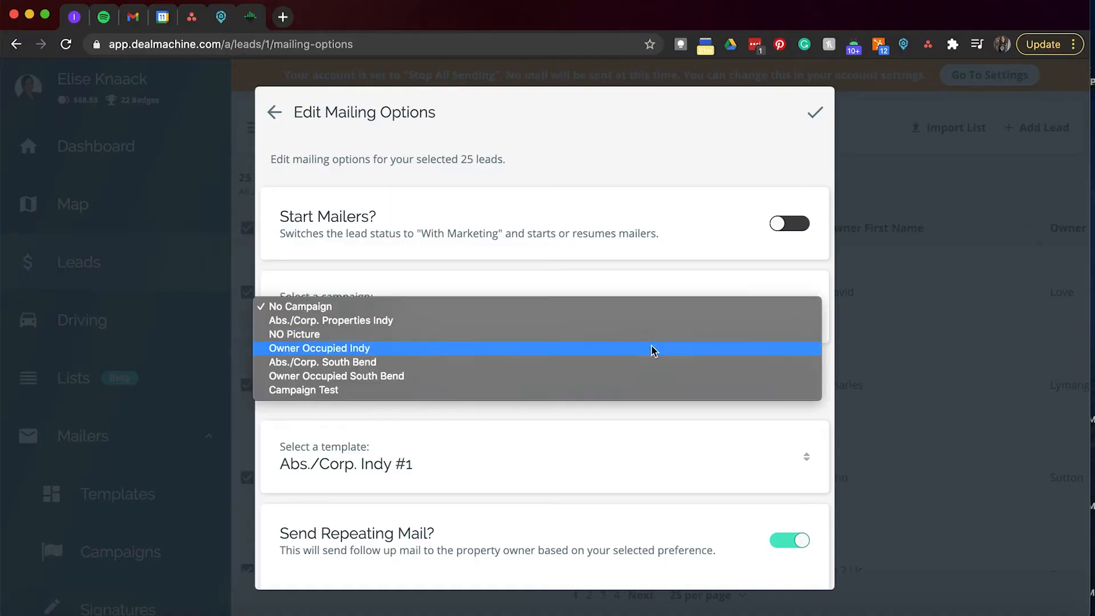
left_click(319, 348)
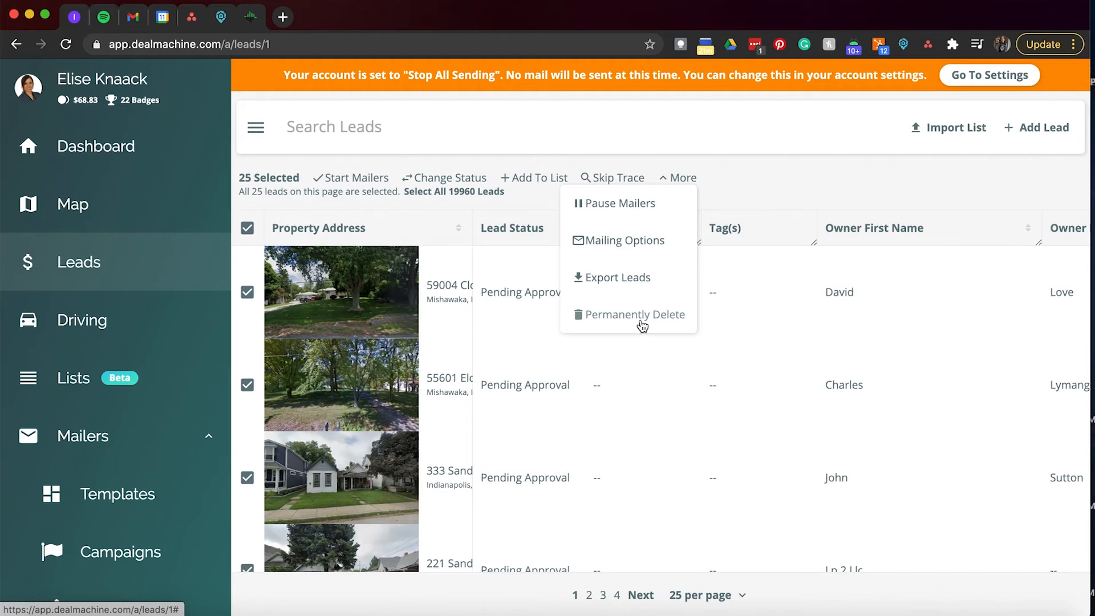
mouse_move(621, 287)
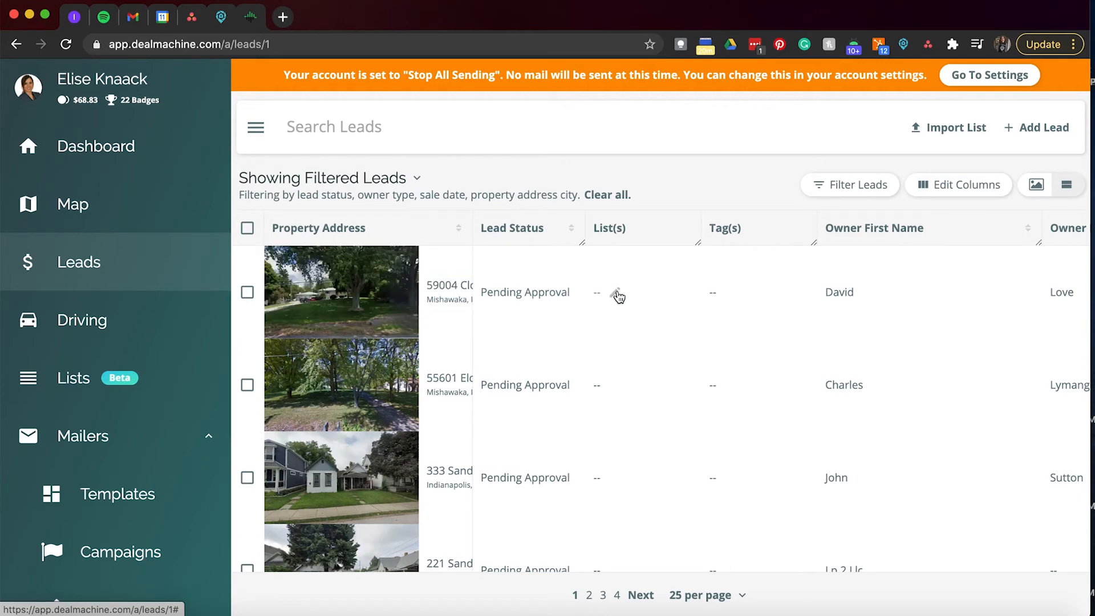
mouse_move(791, 284)
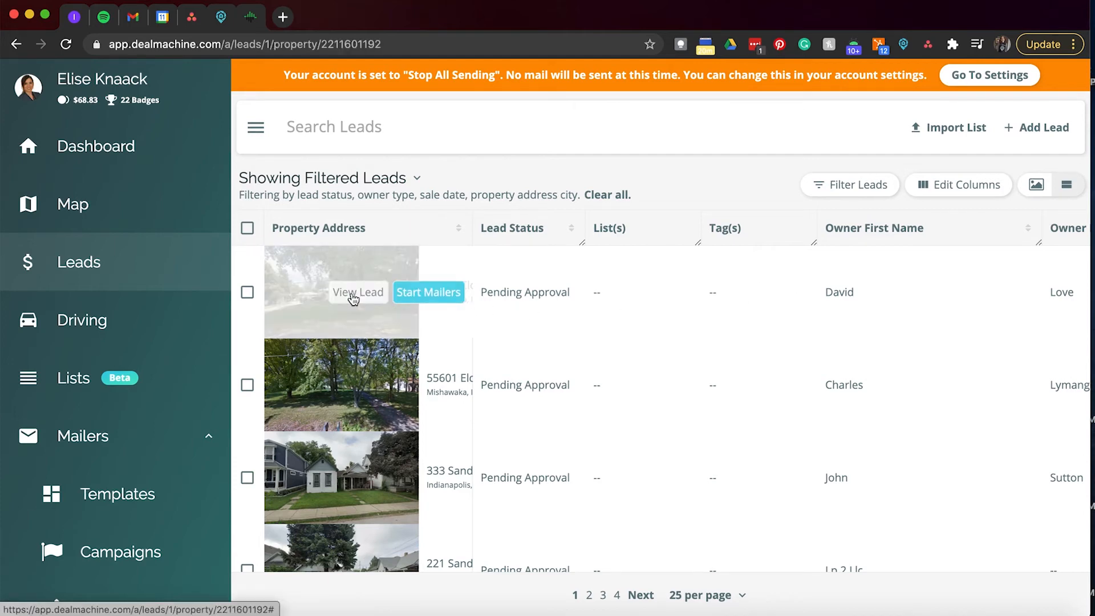
left_click(358, 292)
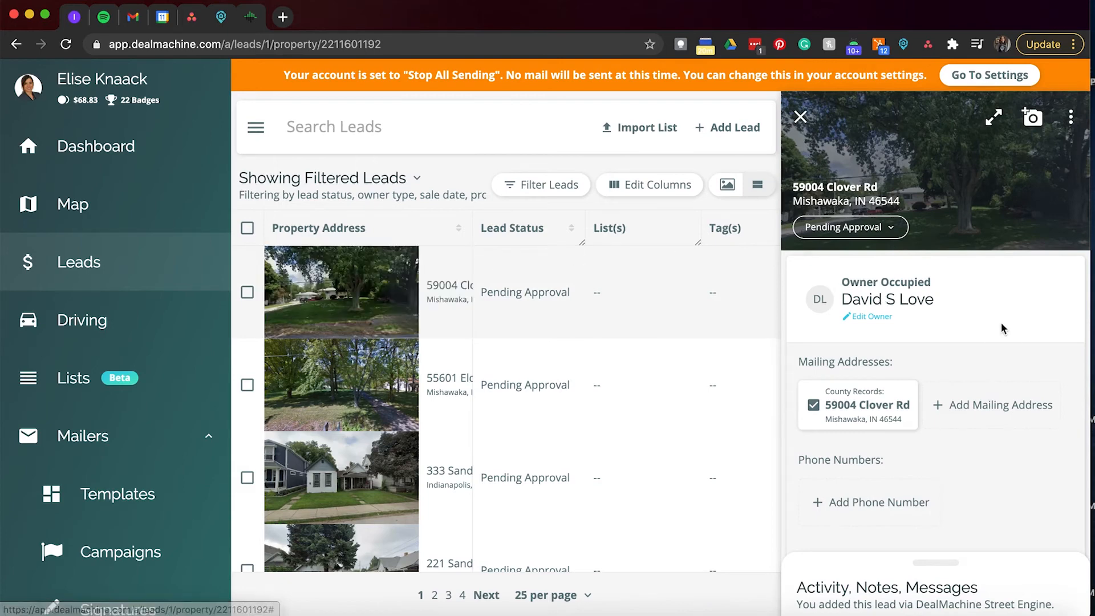
mouse_move(933, 176)
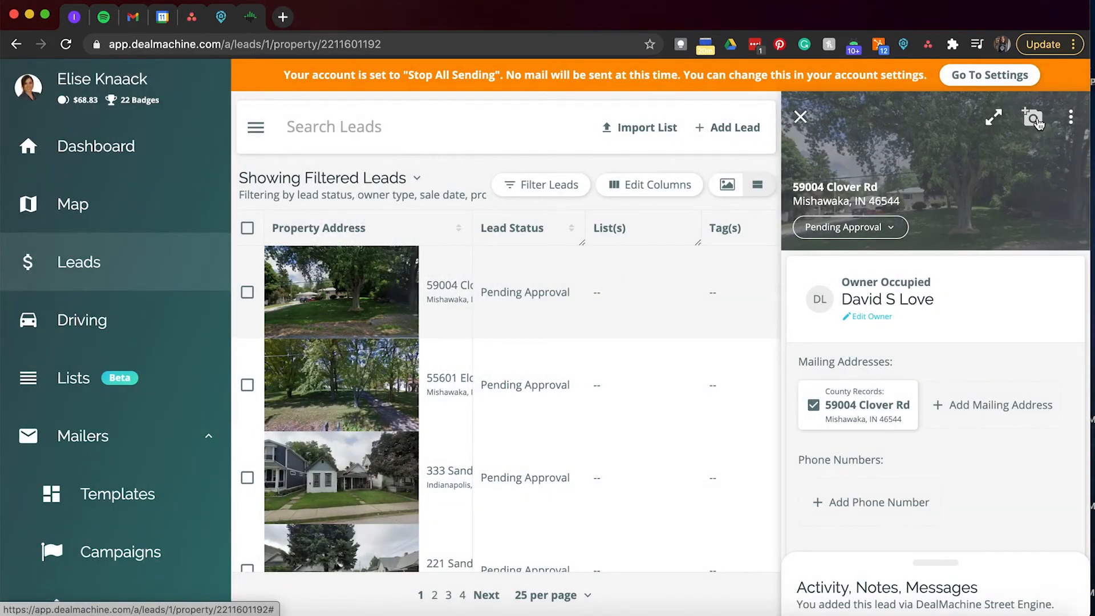
left_click(1070, 118)
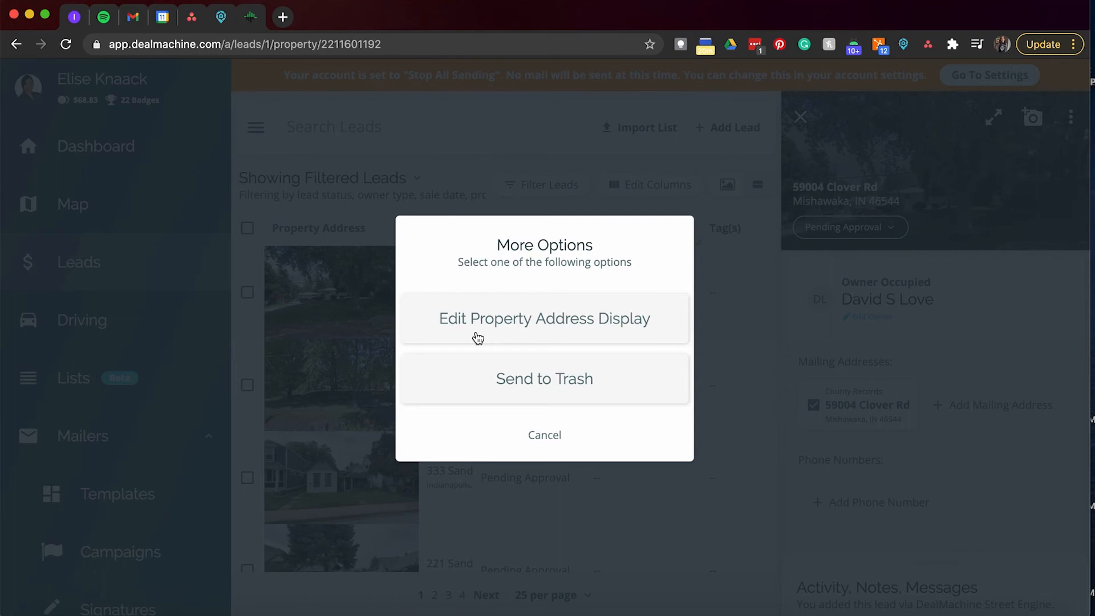
mouse_move(509, 409)
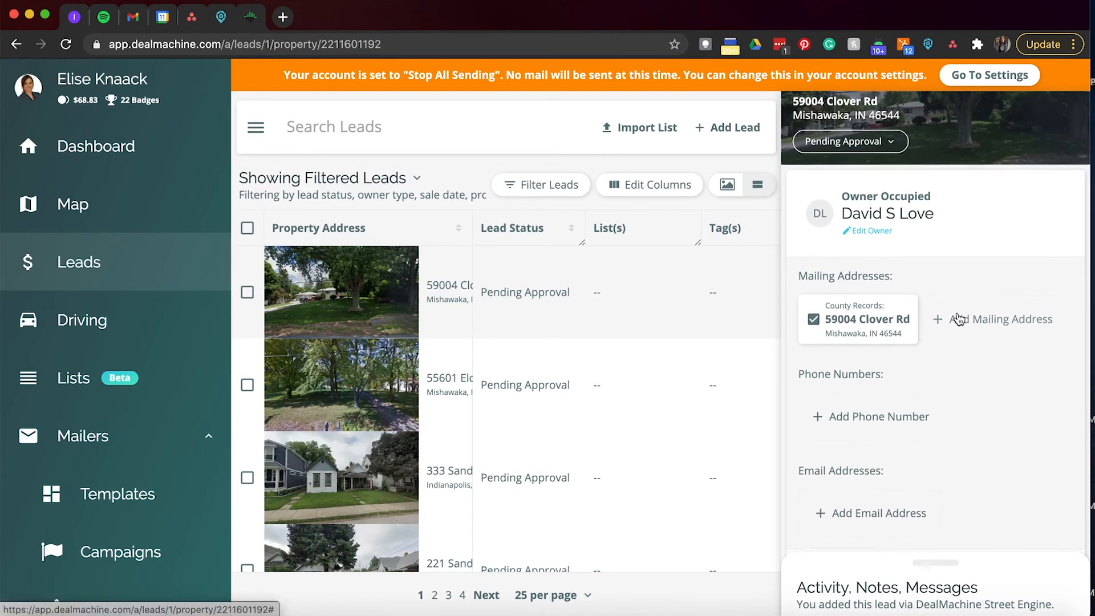
Scroll past Outreach Campaign and Mailer Preview and open the Clover Rd lead's Edit Tag(s) dialog.
scroll("down", 3)
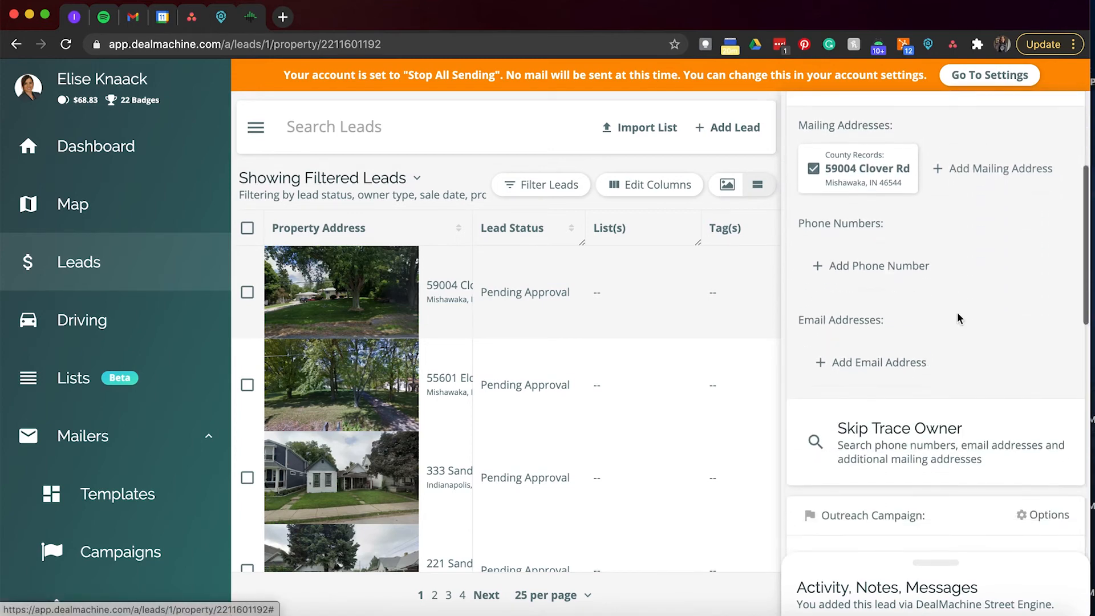
scroll("down", 3)
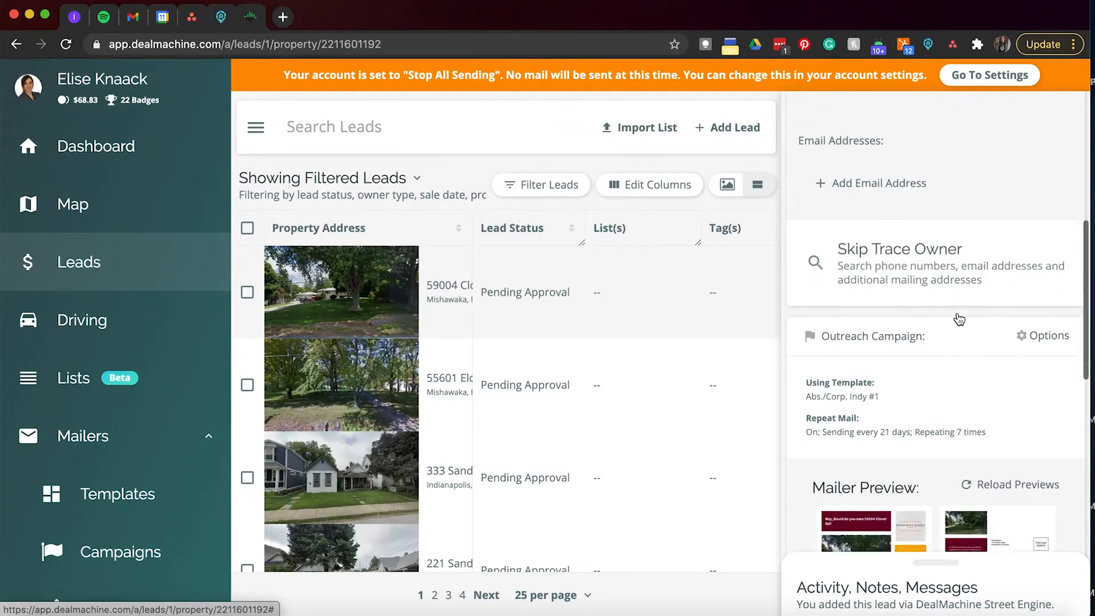
scroll("down", 3)
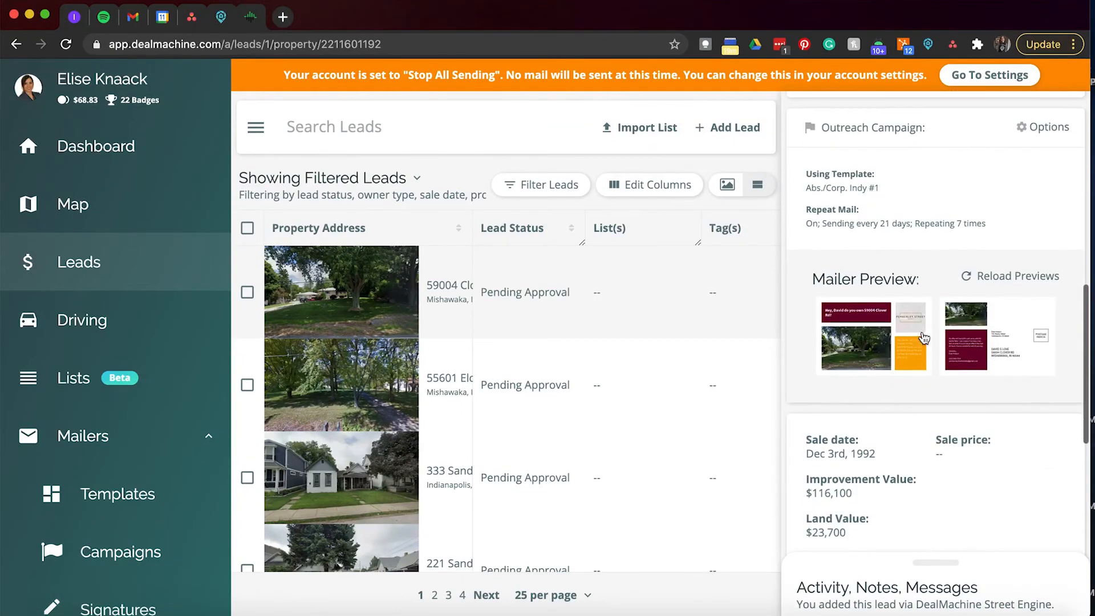
left_click(873, 335)
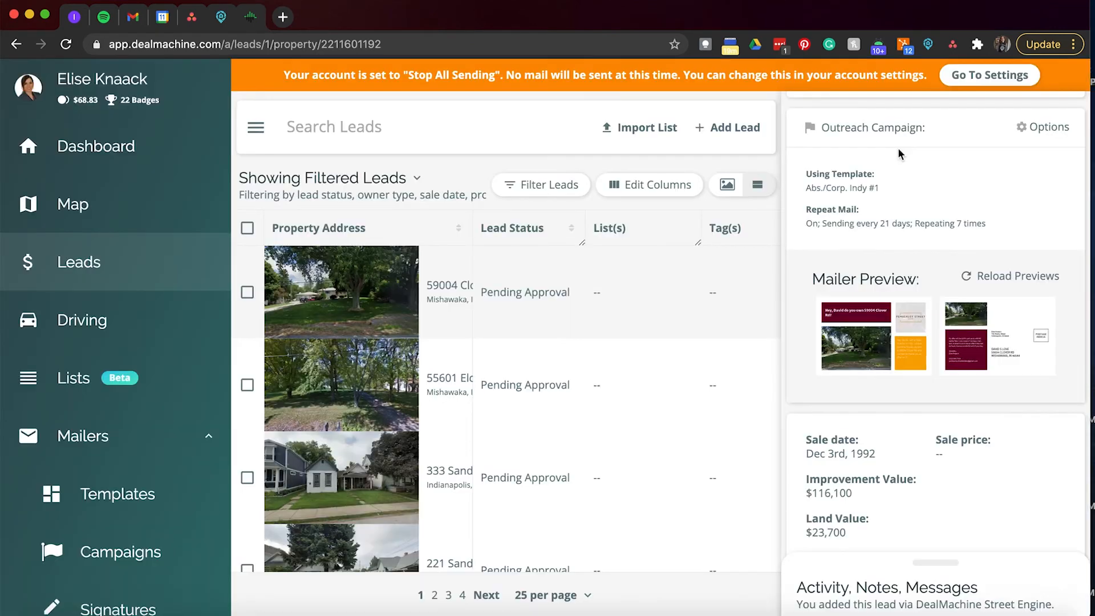
scroll("down", 3)
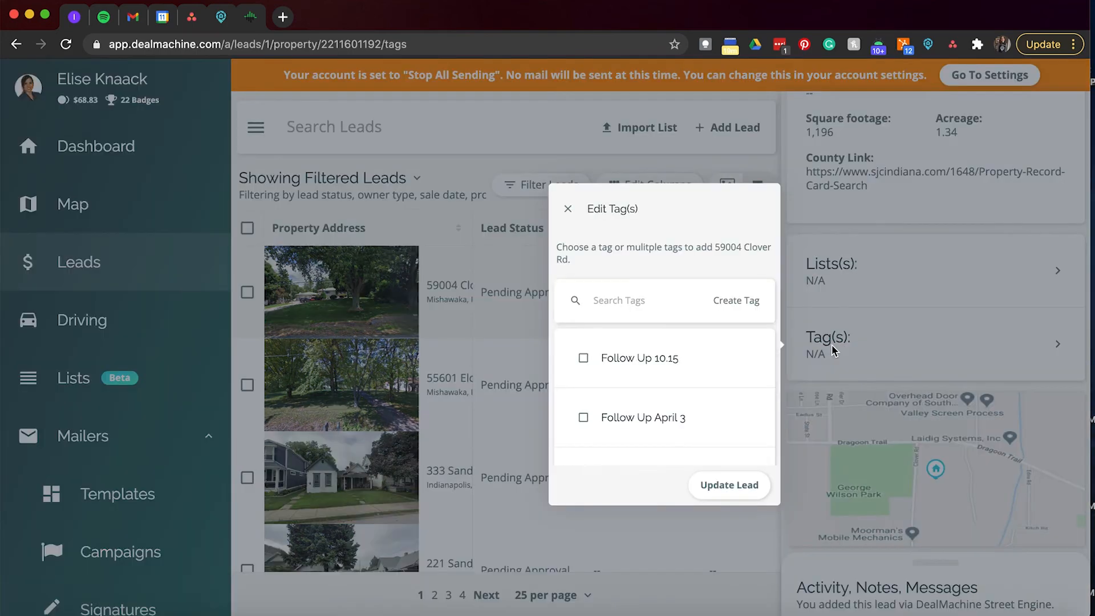
Close the tag editor to reveal the Activity, Notes, Messages section.
left_click(568, 208)
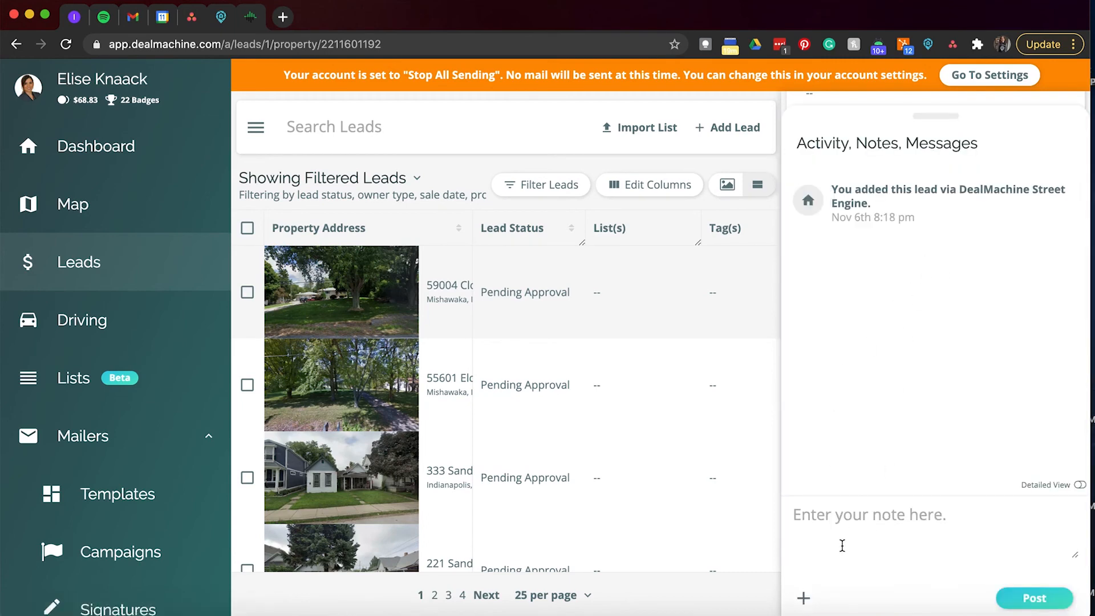
Type @ in the note box, close the lead panel, and scroll the leads table.
type("@")
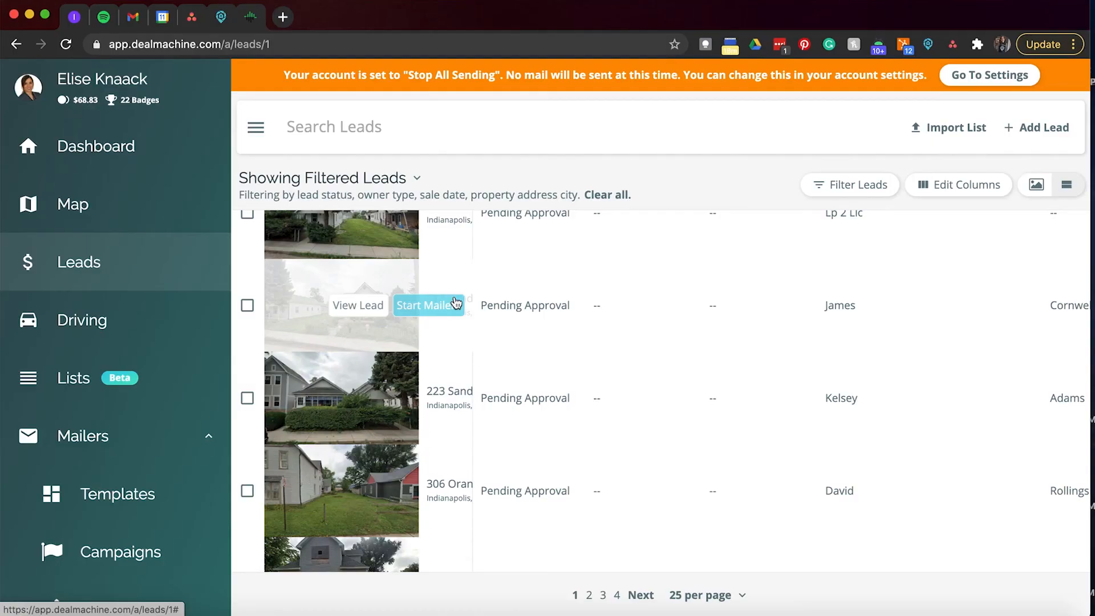
scroll("down", 3)
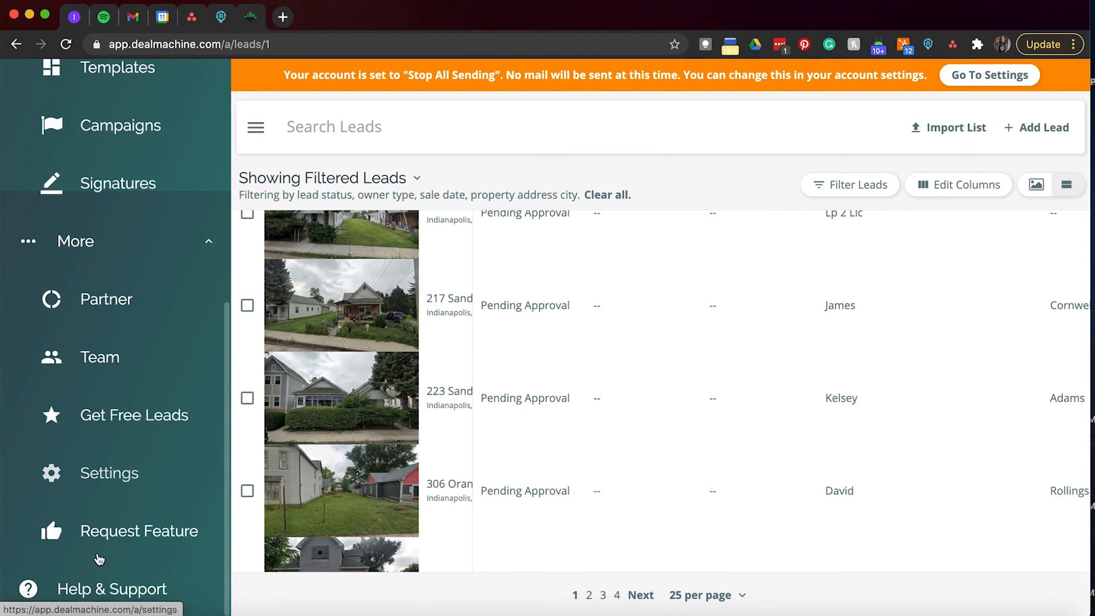